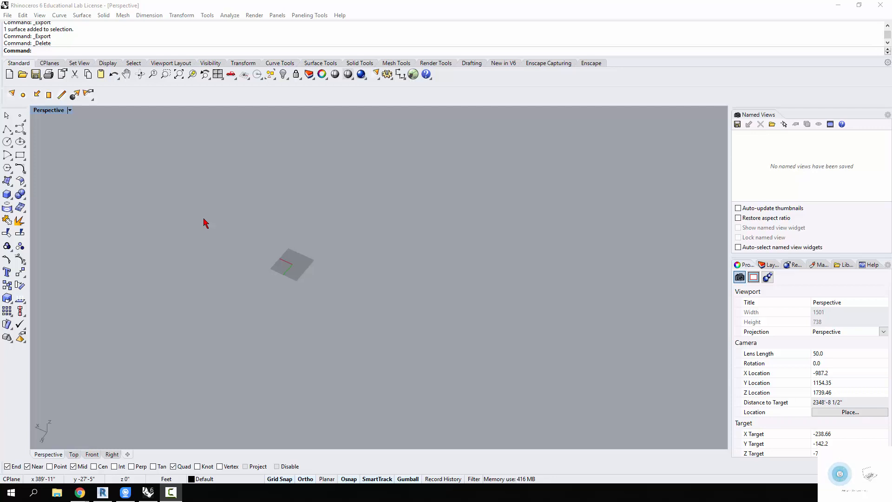
mouse_move(191, 204)
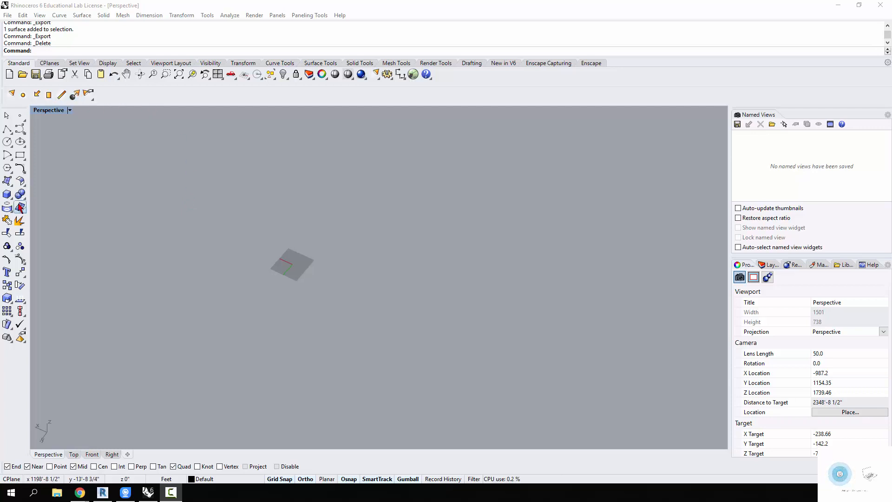
Choose the Plane (corner to corner) tool from the Surface flyout
click(7, 181)
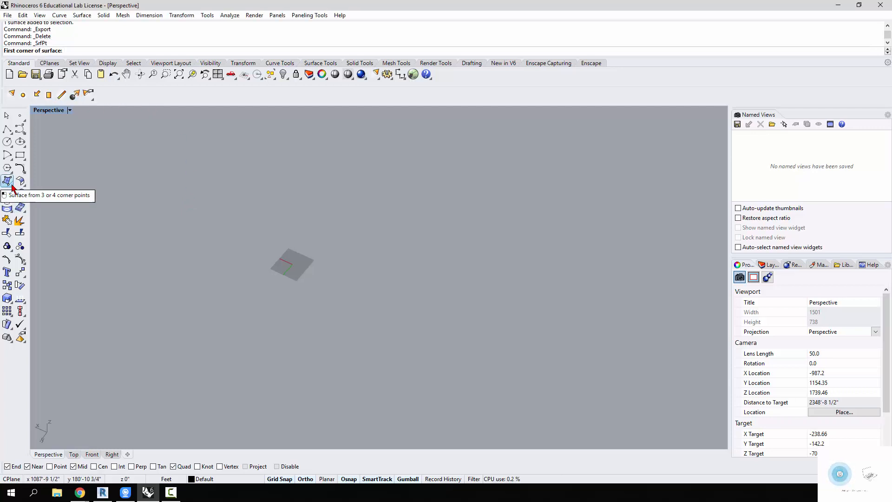
click(7, 180)
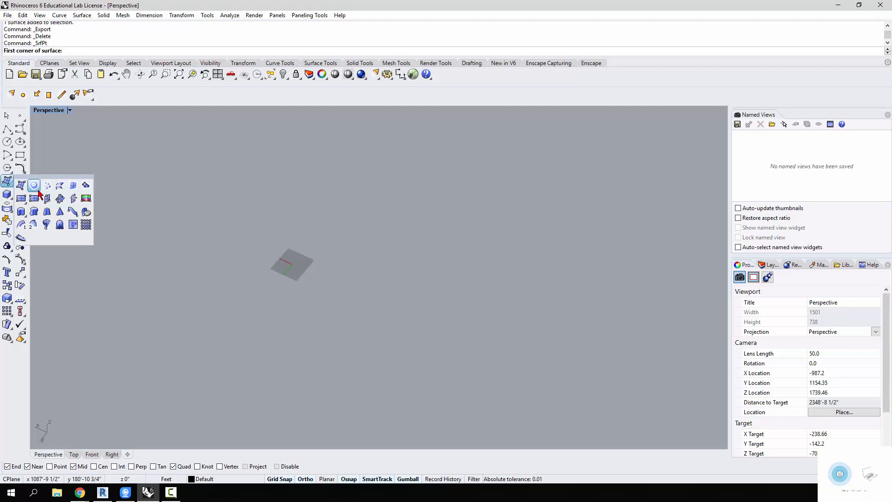
click(34, 185)
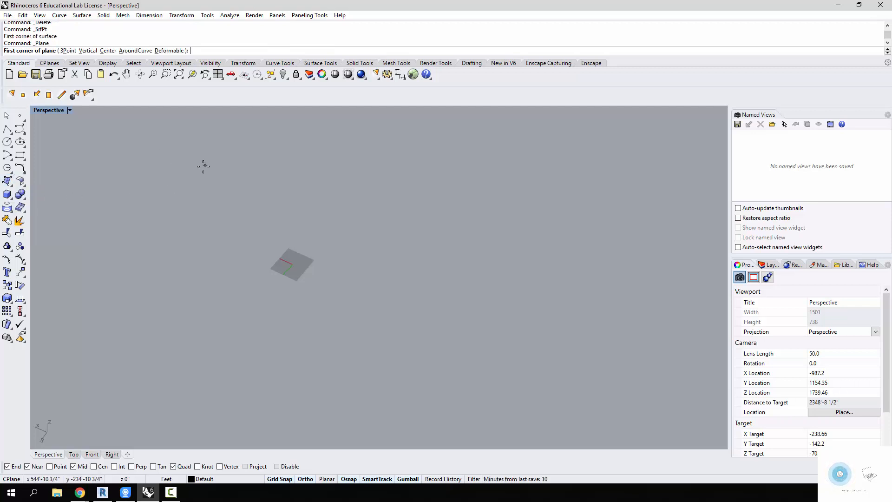
Draw a large plane and rebuild it to a 10 by 10 point grid, degree 2
click(369, 407)
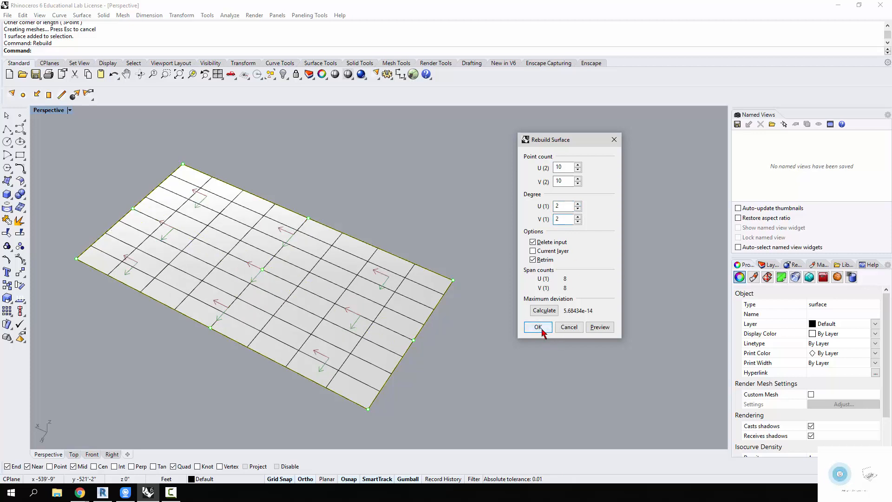
click(537, 327)
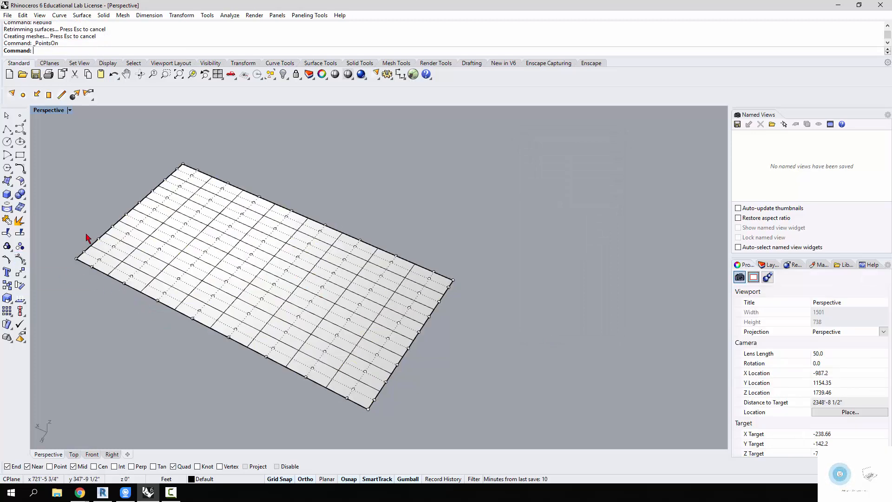
Move groups of control points to sculpt hills, then hide points and select the surface
click(147, 224)
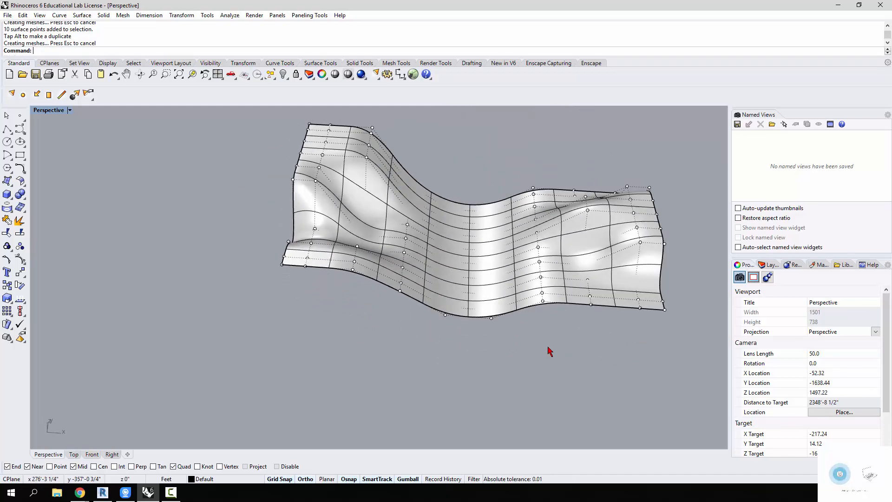
click(625, 308)
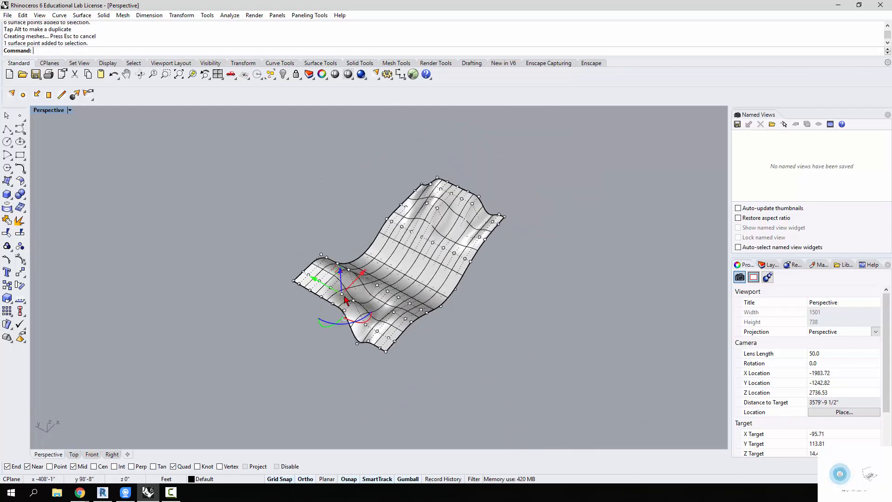
click(399, 263)
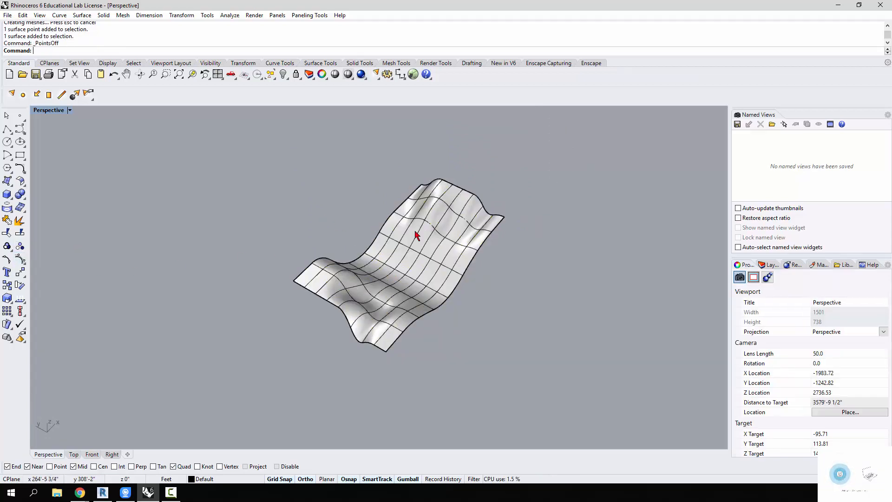
click(415, 235)
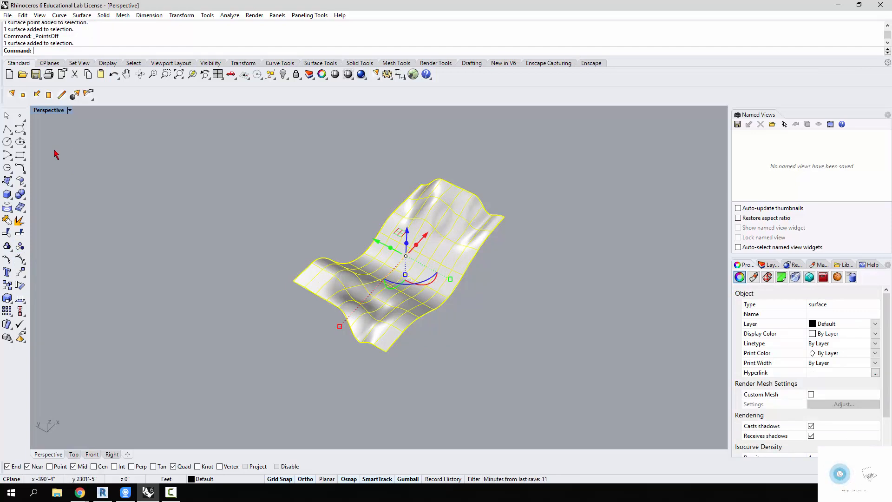
Export the selected surface as an AutoCAD DWG and bring up its export options
click(7, 15)
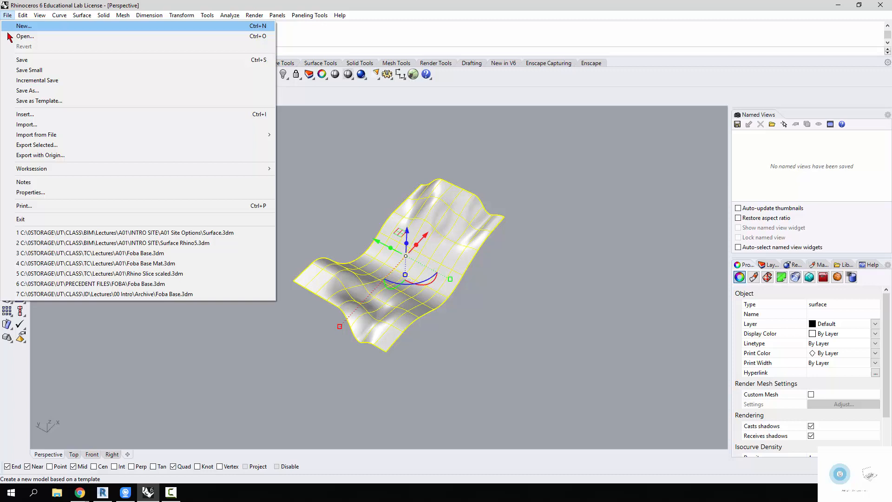
mouse_move(43, 134)
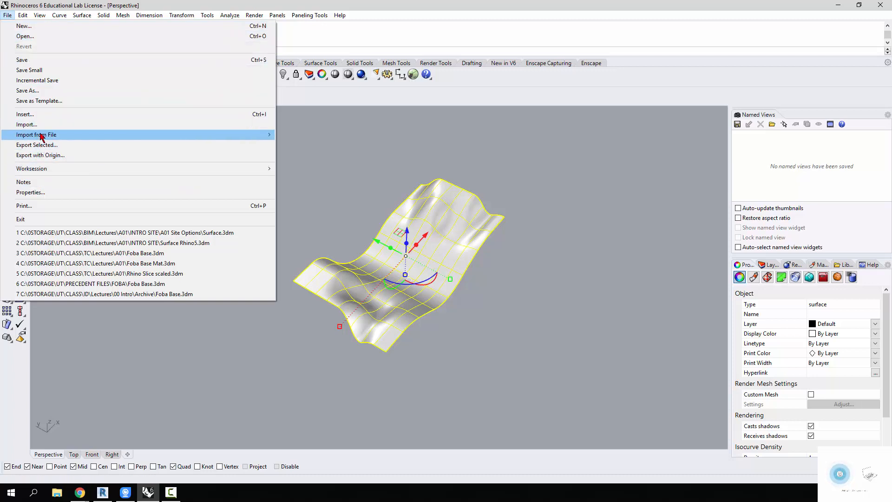
click(36, 145)
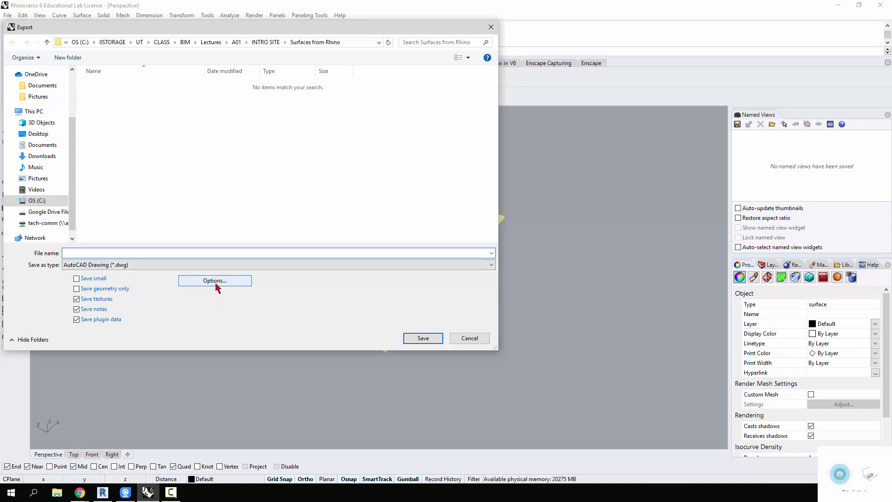
click(214, 281)
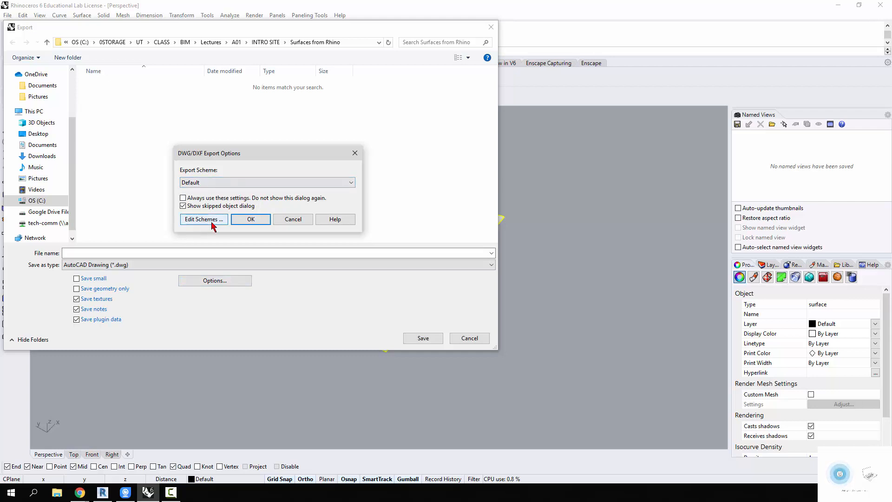
Start a new export scheme based on Topo Mesh; the name 'Mesh' is already in use
click(203, 220)
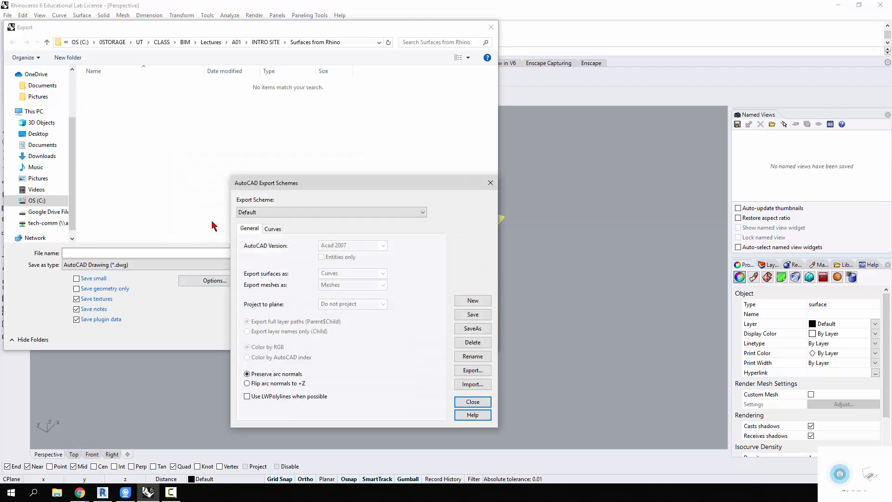
mouse_move(350, 280)
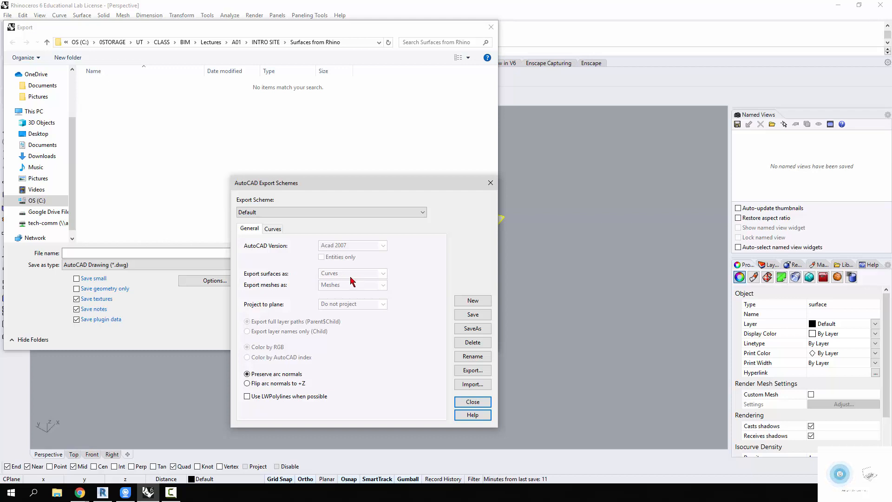
mouse_move(312, 282)
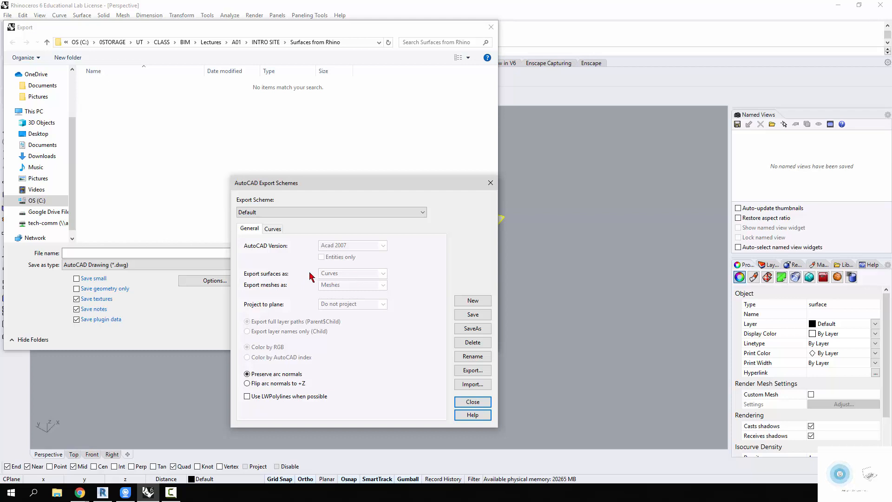
mouse_move(329, 322)
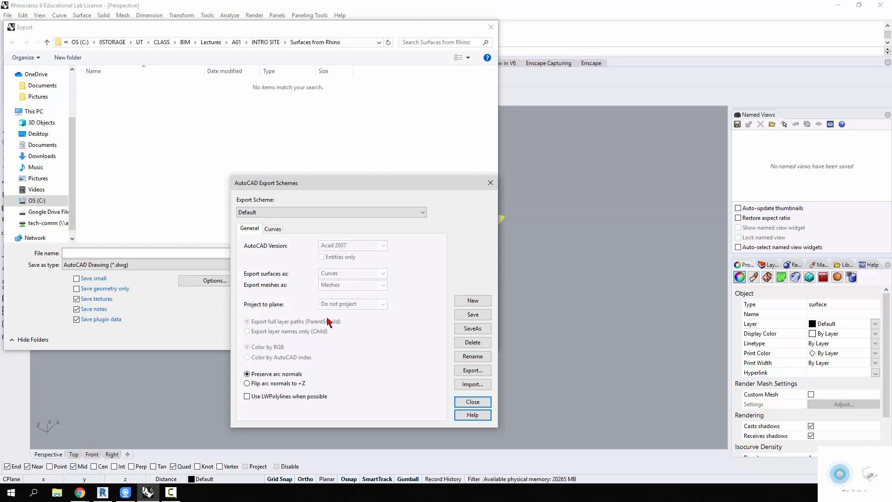
click(422, 212)
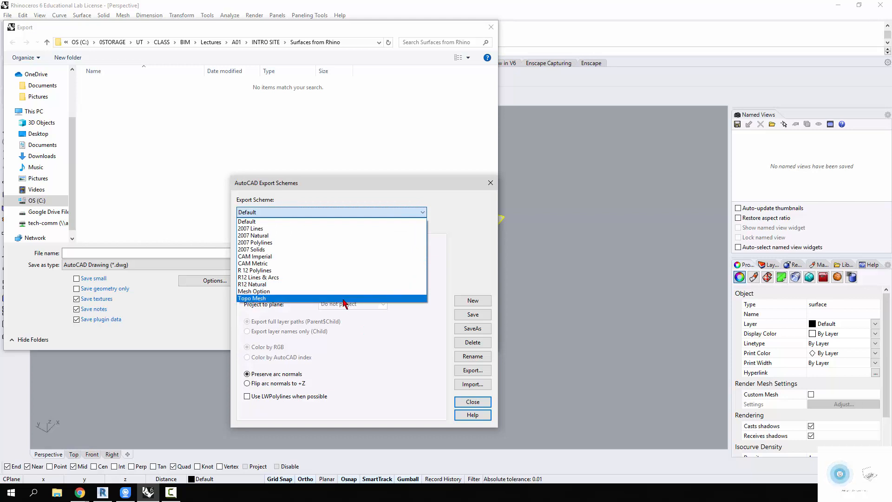
click(251, 298)
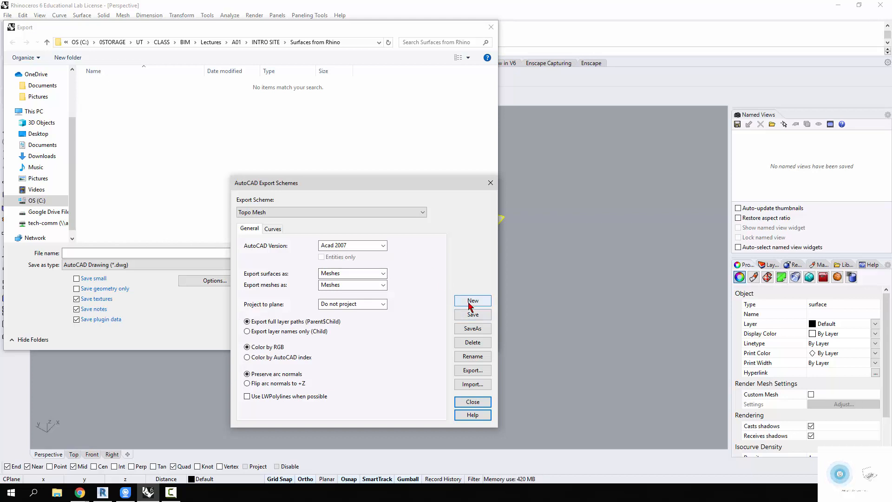
click(473, 300)
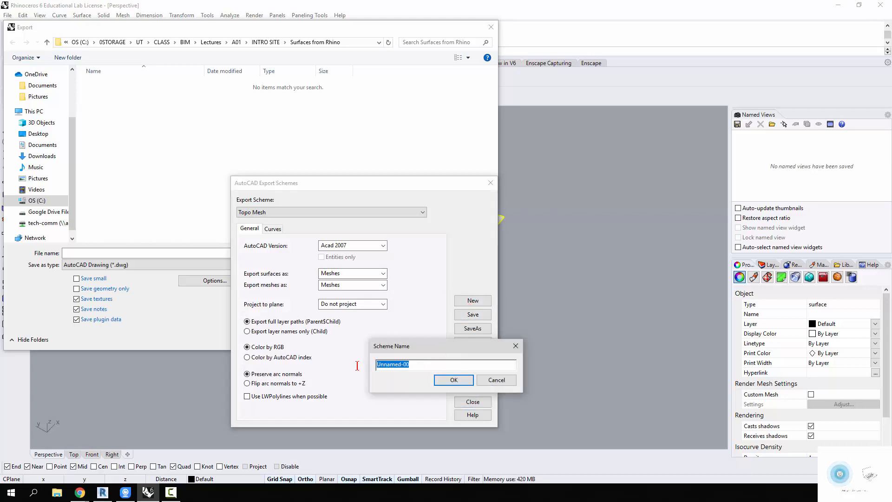
text(Mesh Option)
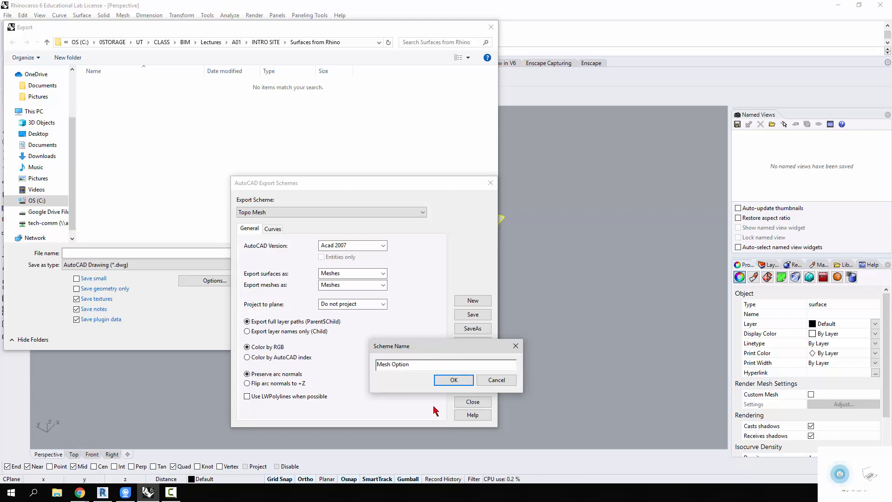
click(454, 380)
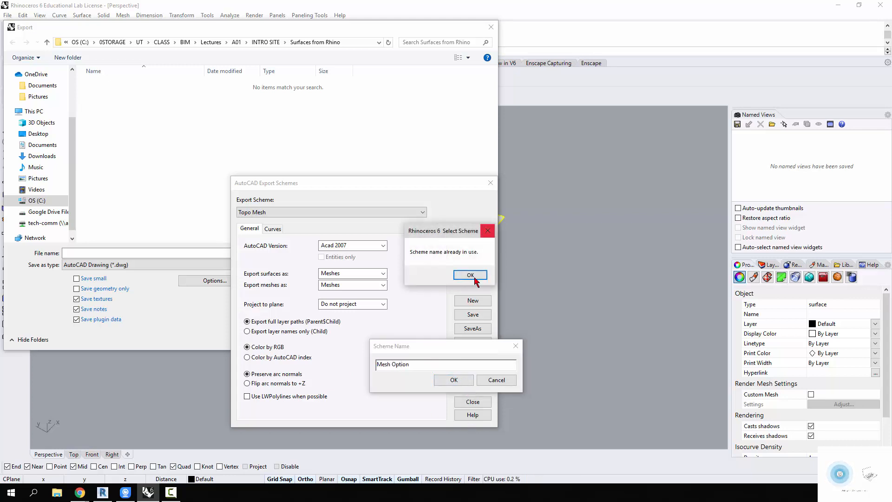
click(470, 275)
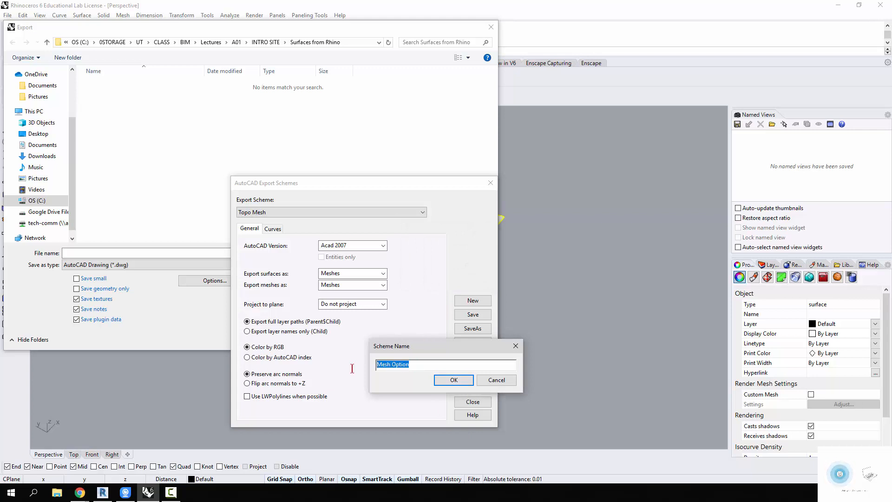
Name the new scheme 'Rhino Mesh' and keep surfaces exporting as meshes
text(Rhi)
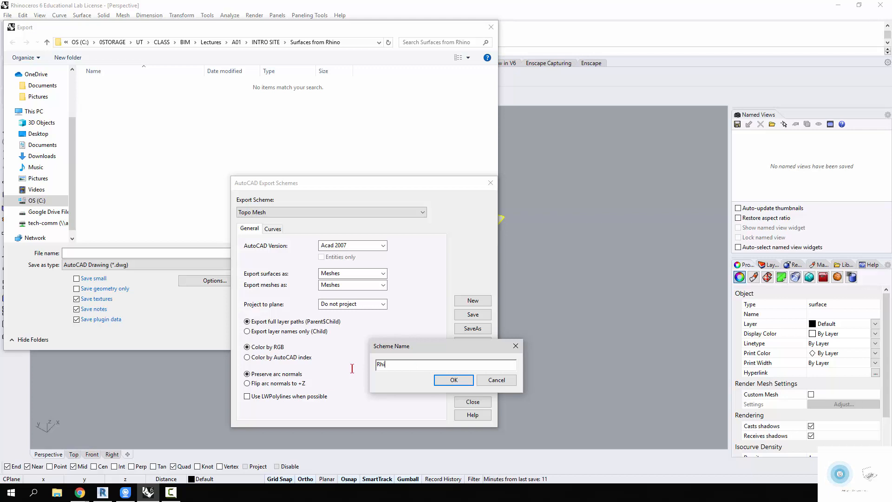
text(no Mesh)
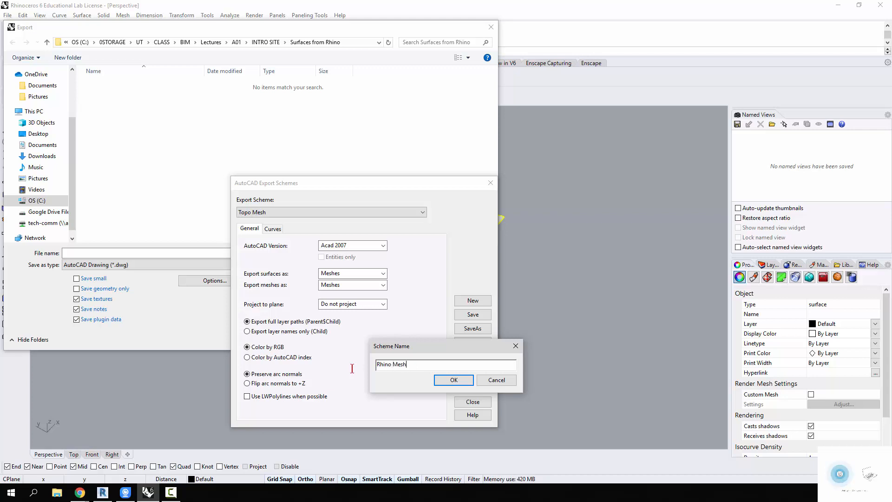
click(454, 380)
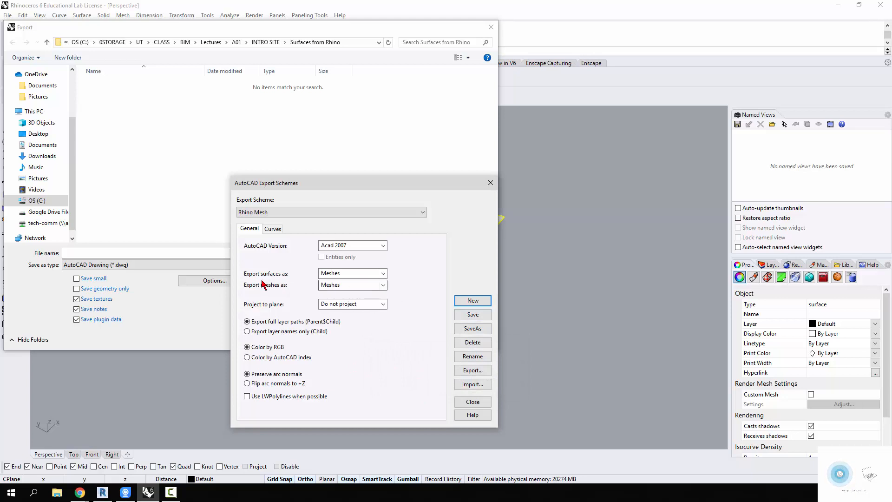
click(382, 273)
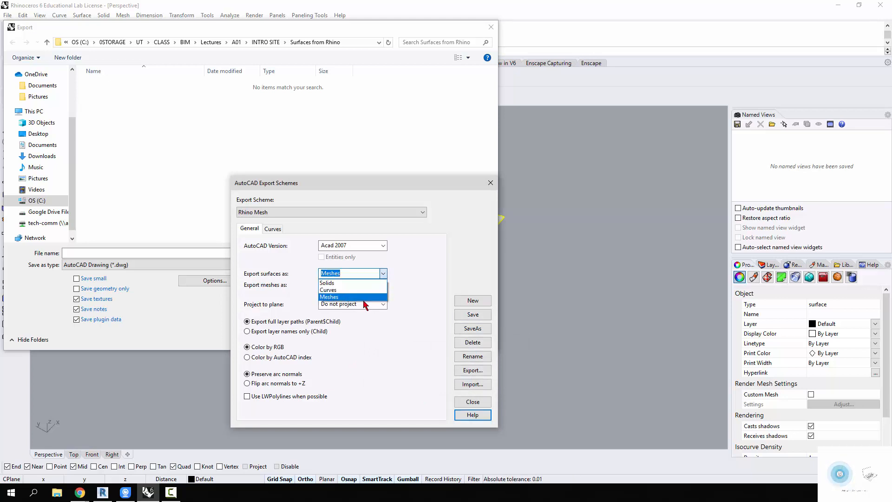
click(329, 296)
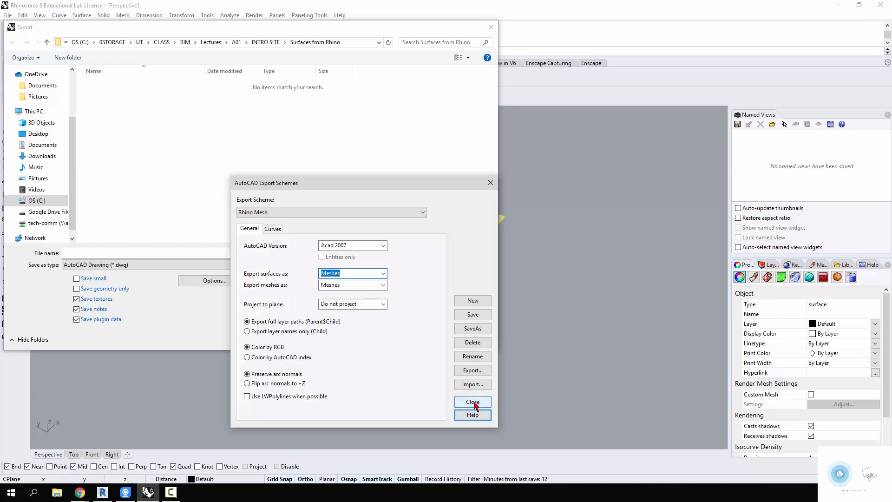
Set the export scheme to Rhino Mesh and accept the DWG options
click(472, 401)
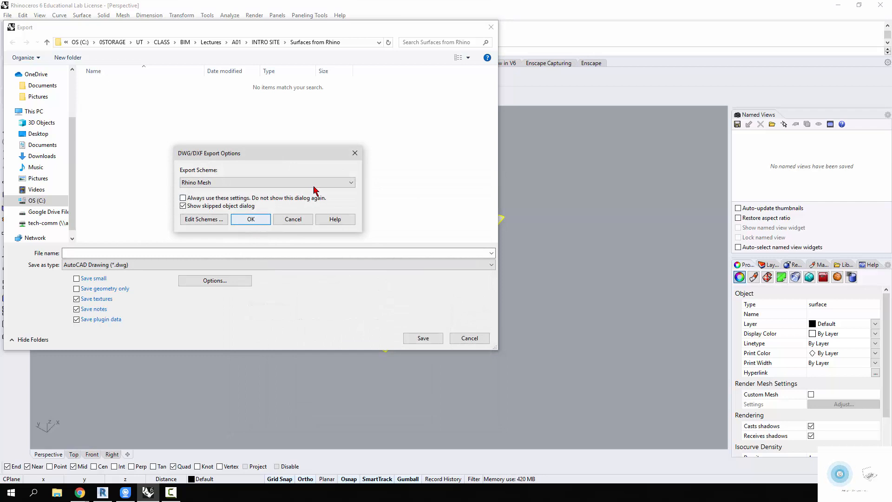
click(350, 183)
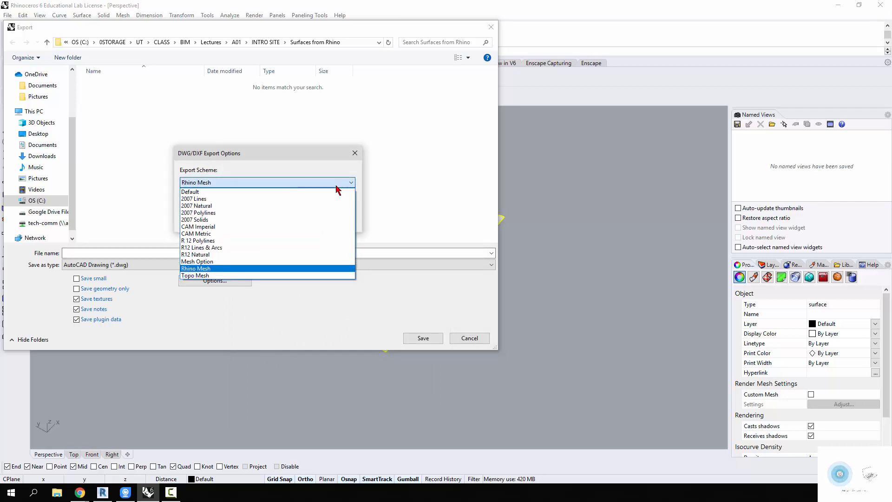
click(196, 268)
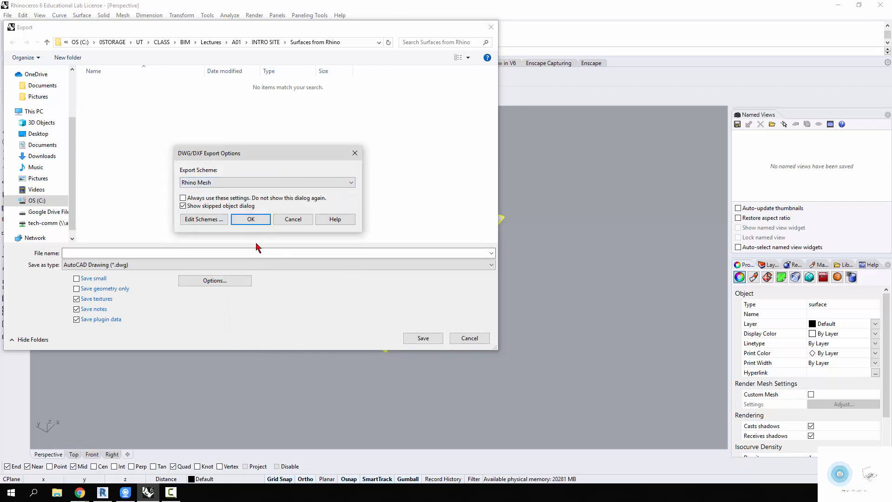
click(250, 219)
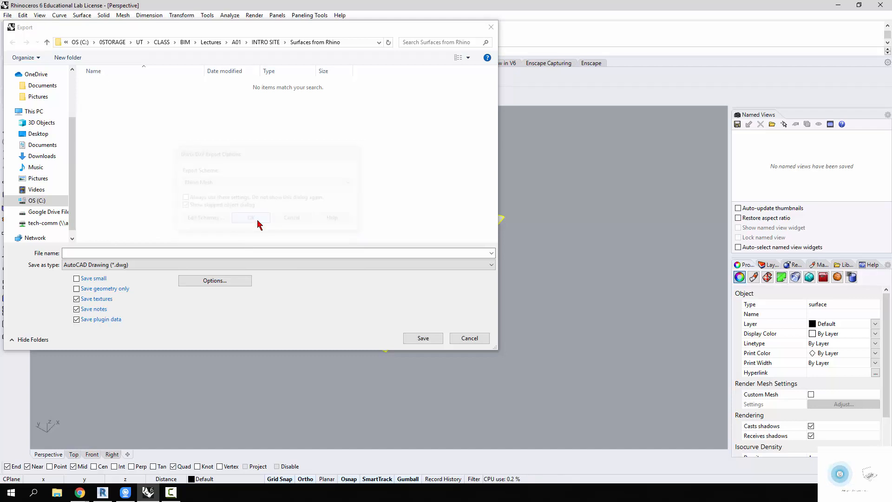
Save the surface as a DWG named 'Rhino Mesh'
click(251, 218)
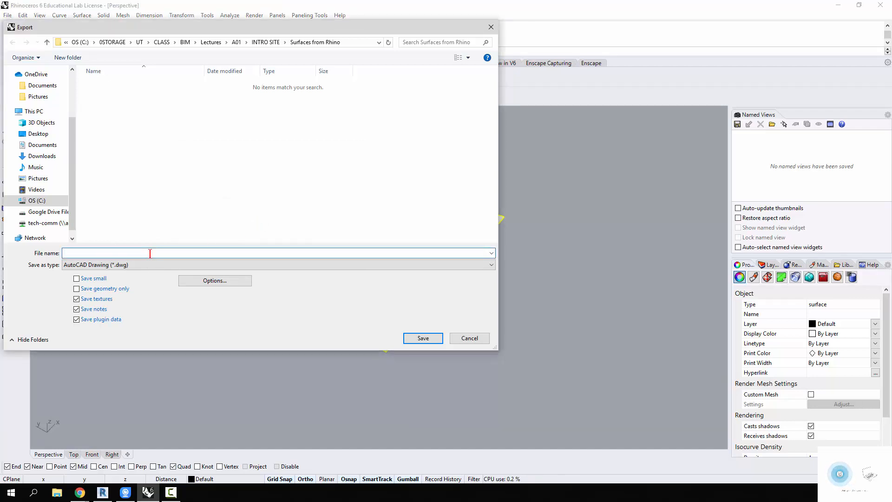
text(Rhino Mesh)
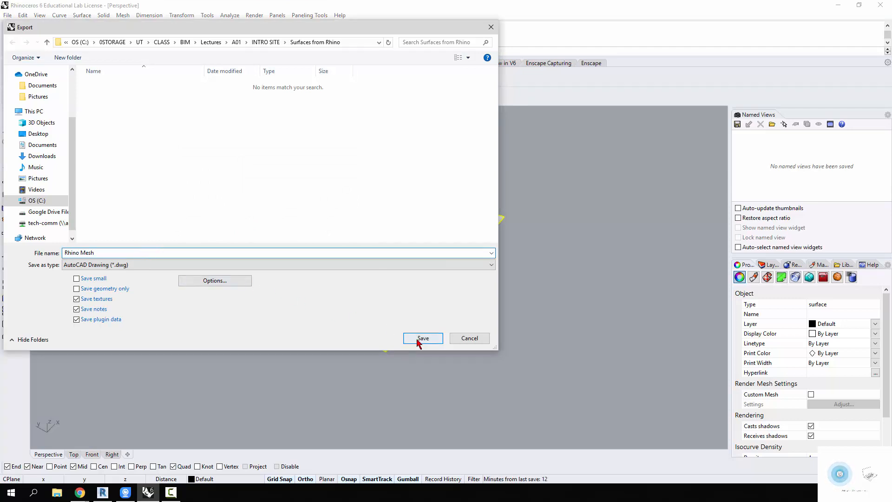
click(423, 338)
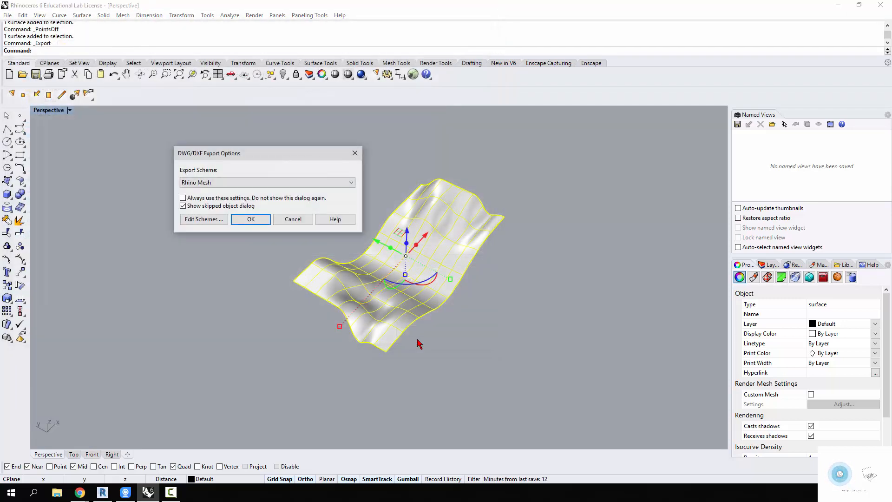
Confirm the Rhino Mesh scheme and default mesh density to write Rhino Mesh.dwg
click(250, 219)
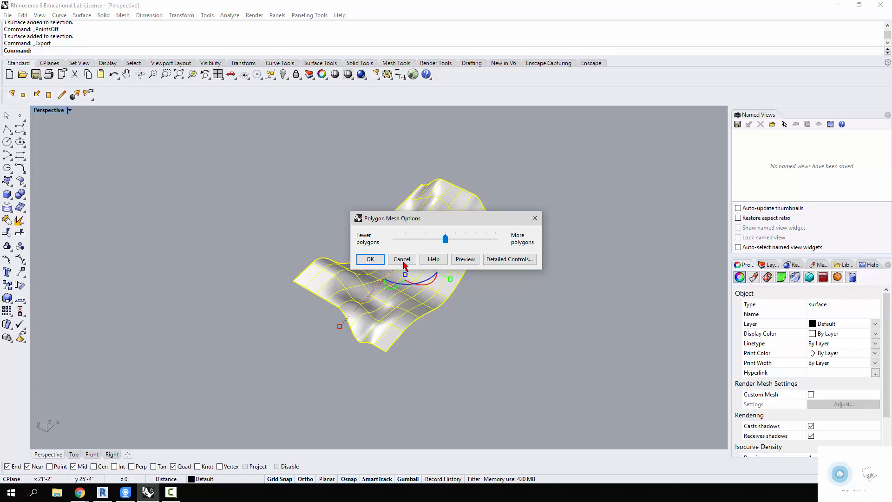
mouse_move(452, 310)
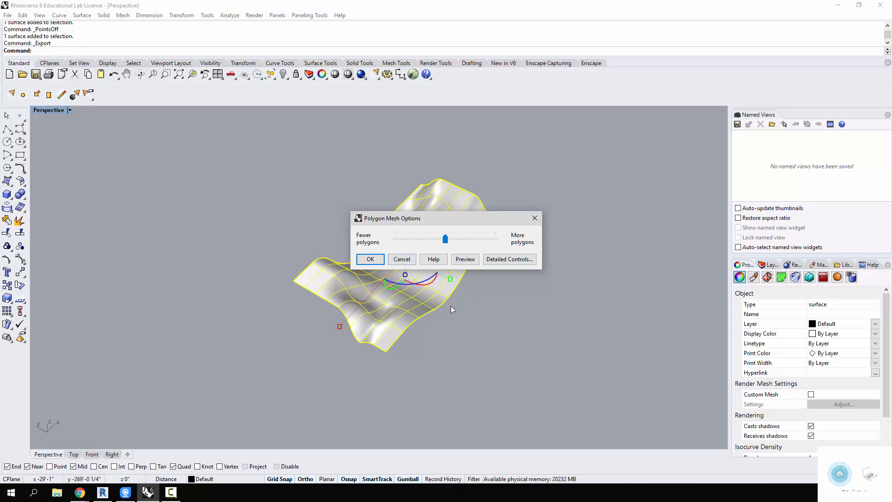
mouse_move(370, 259)
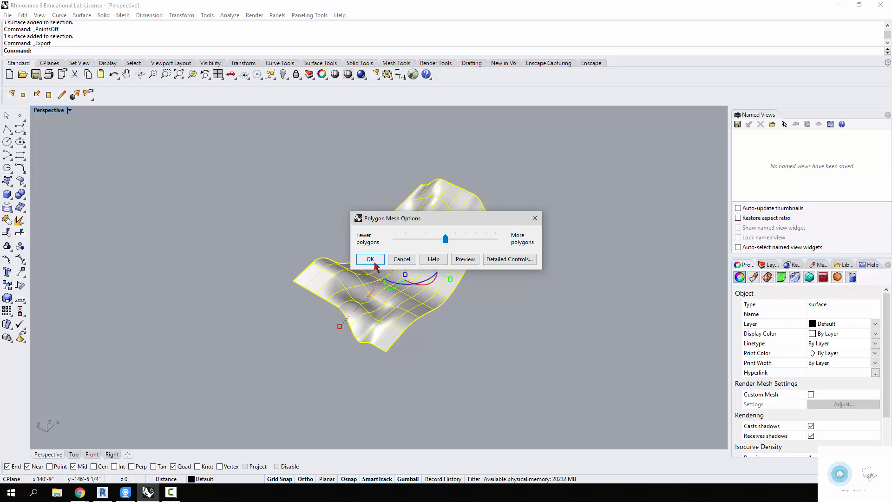
click(370, 259)
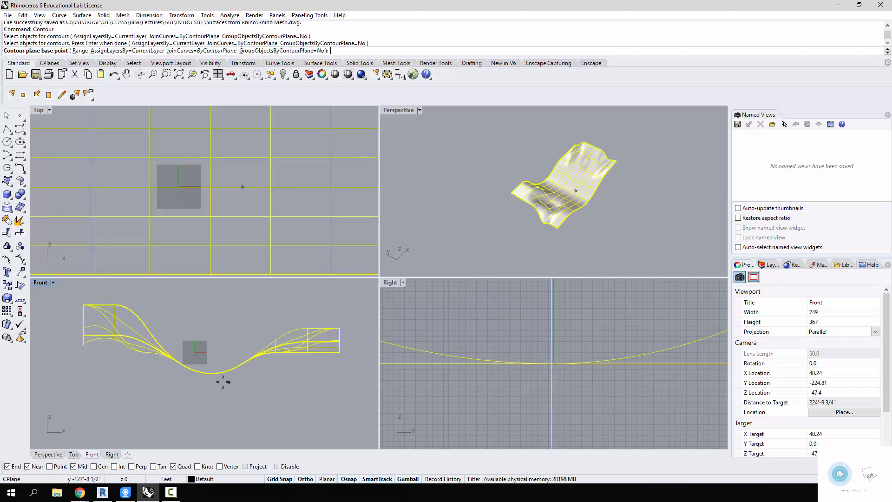
mouse_move(211, 378)
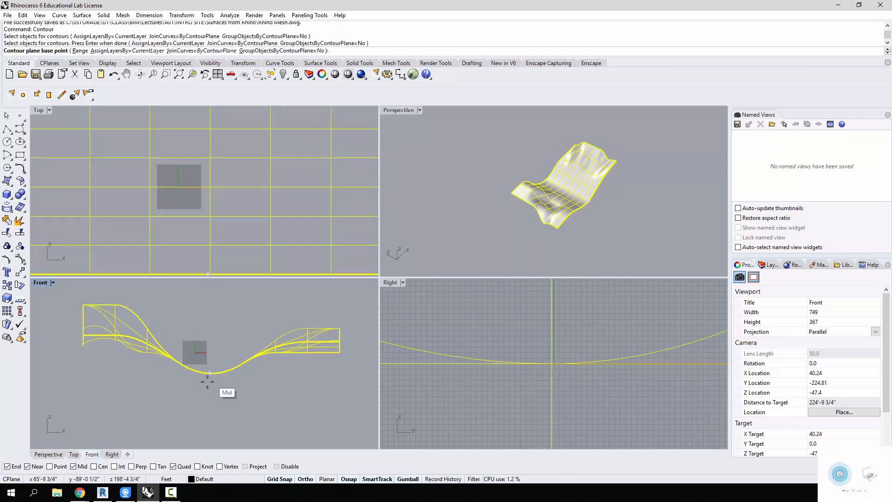
Contour the surface from its lowest midpoint at the default 2'-0" spacing
click(211, 373)
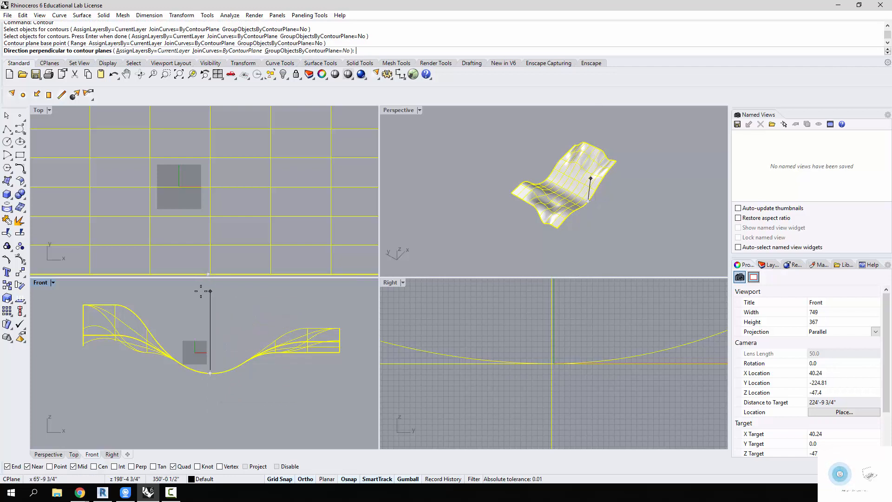
mouse_move(200, 294)
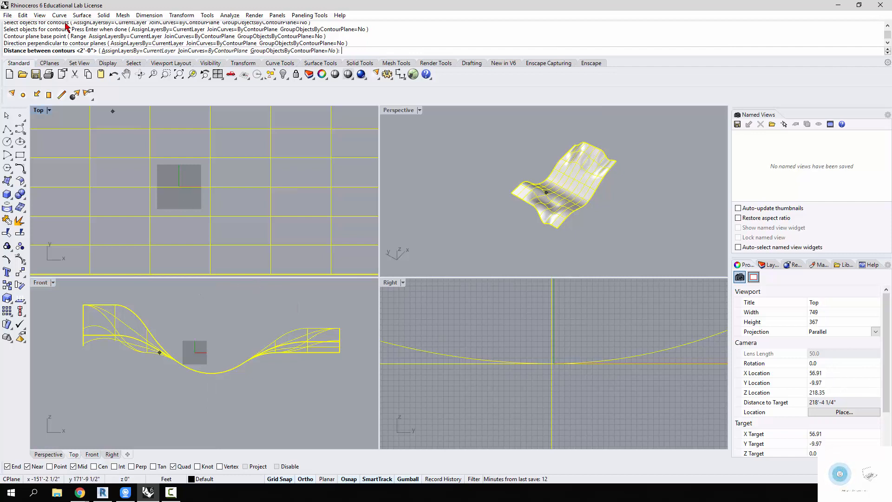
key(Return)
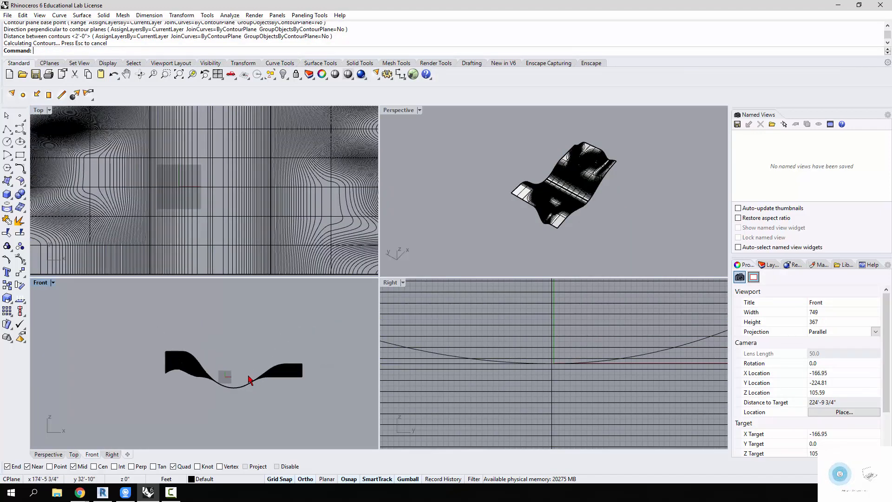
Hide the original surface, leaving the 282 contour curves selected for export
click(242, 387)
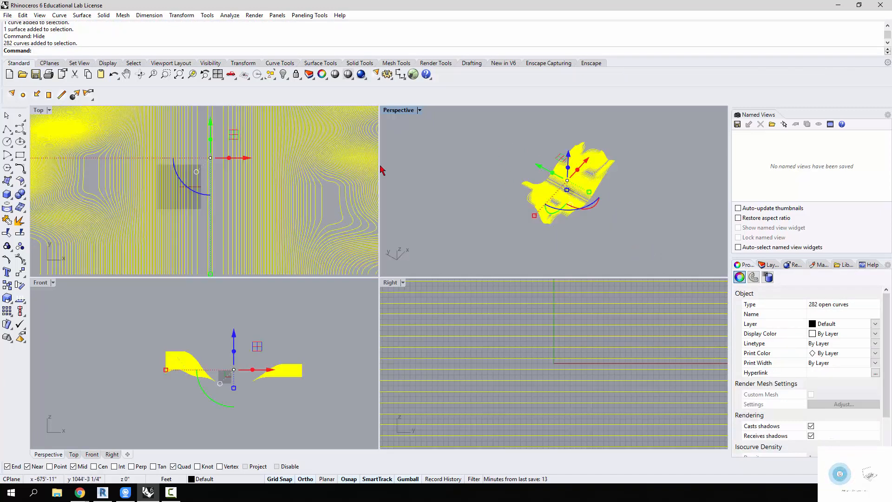
click(8, 14)
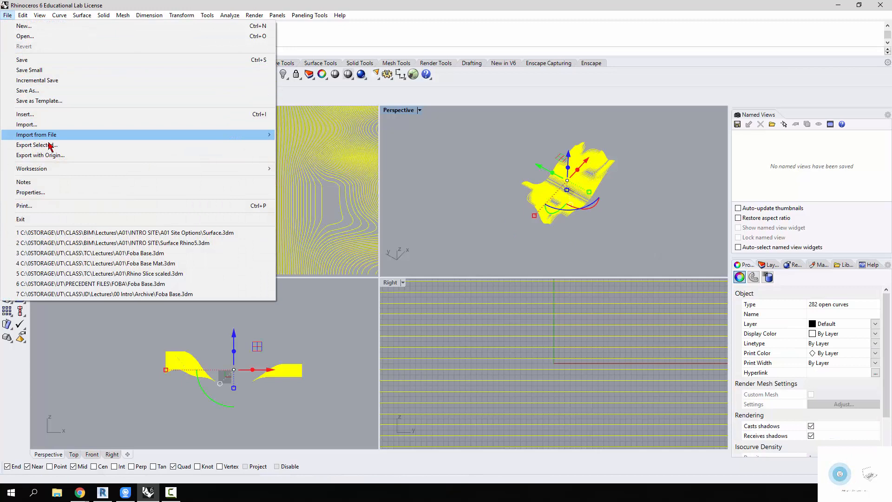
Export the selected contours as a DWG named 'Rhino Lines'
click(35, 144)
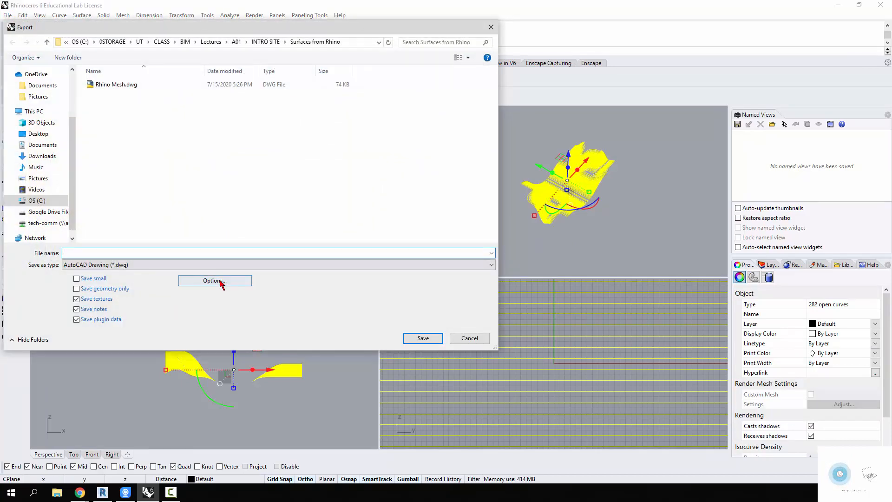
text(R)
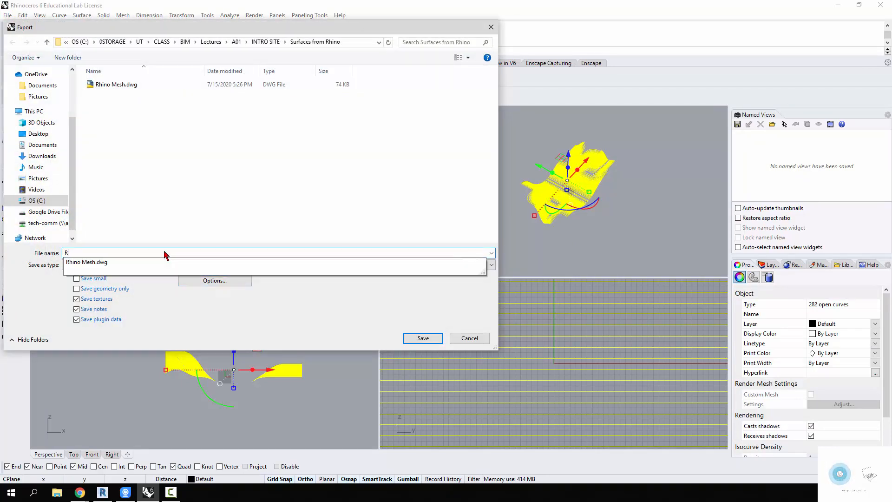
text(hino Lines)
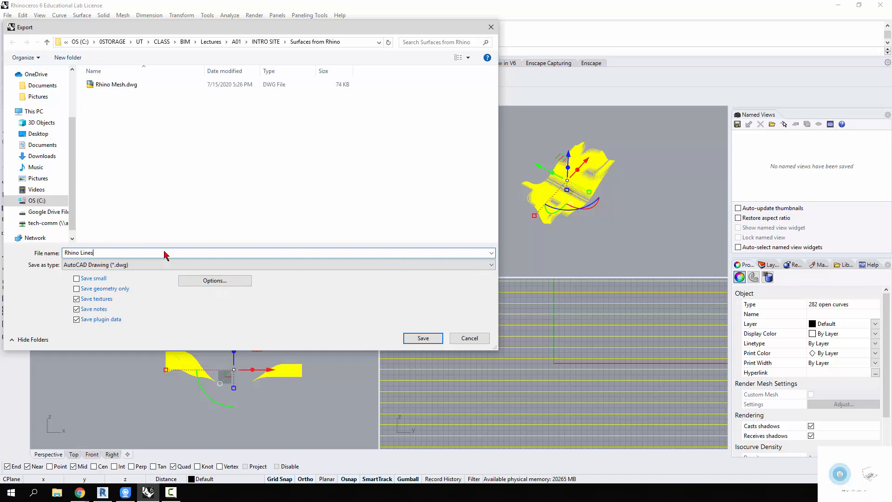
click(421, 338)
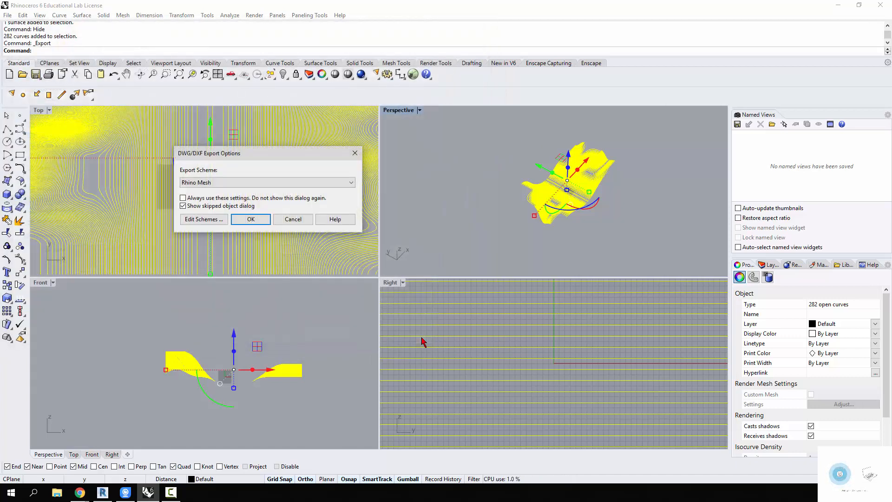
Use the Default export scheme and write Rhino Lines.dwg
click(351, 182)
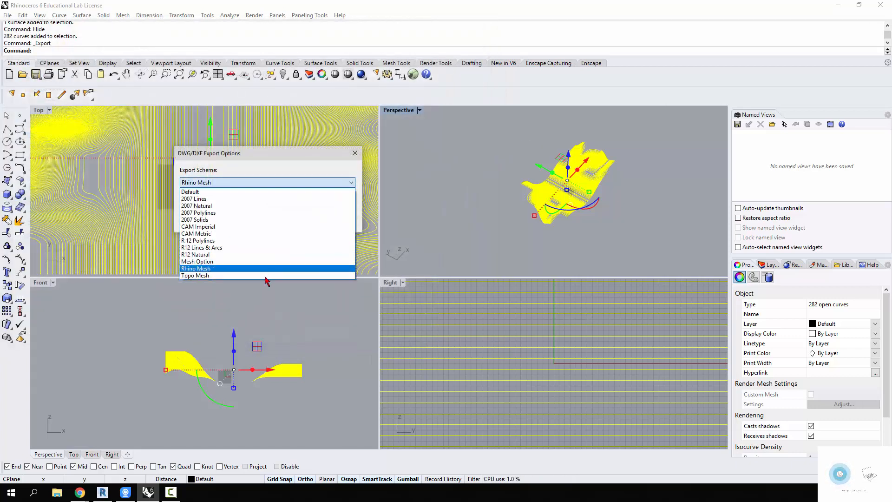
click(189, 190)
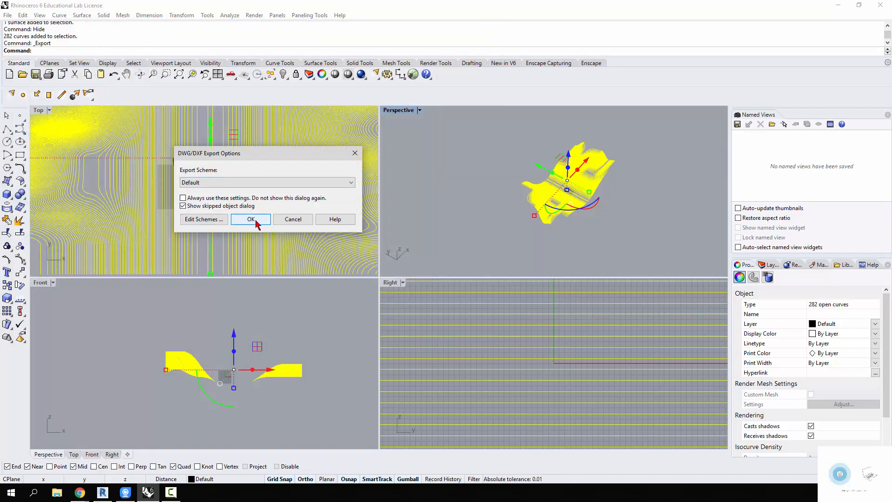
click(250, 220)
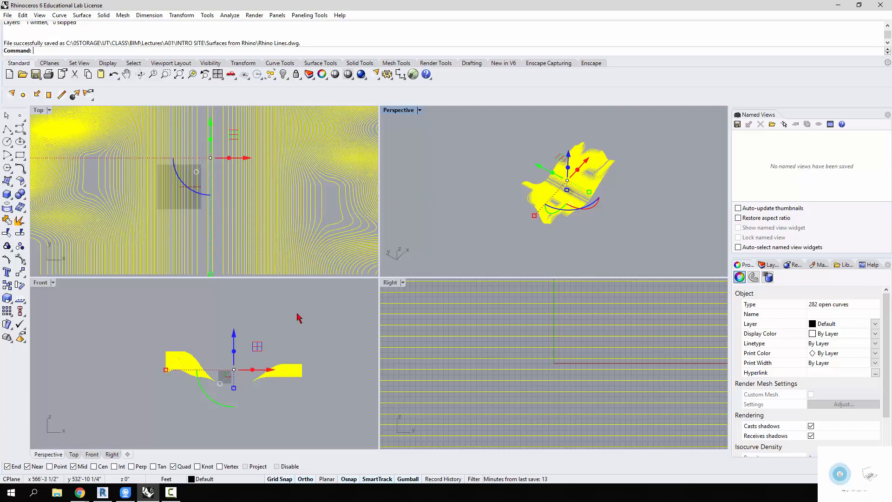
Link Rhino Mesh.dwg into the Revit 3D view and start a new toposurface over it
click(102, 492)
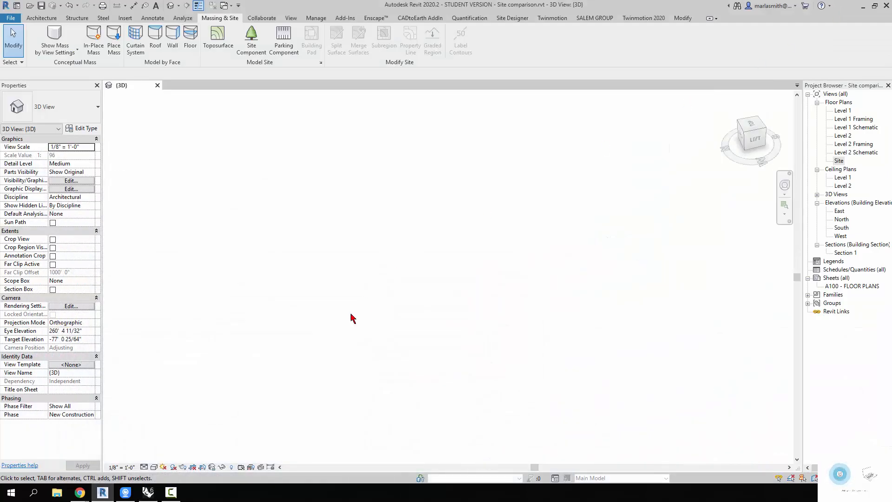
mouse_move(78, 17)
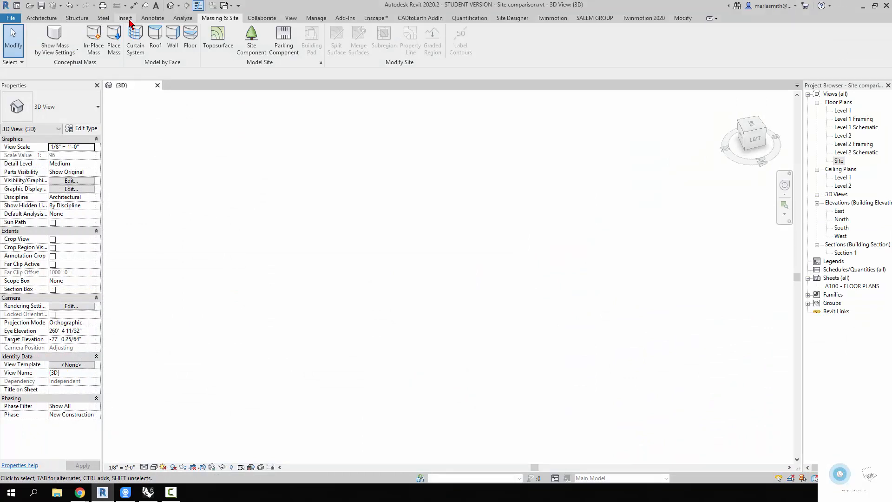
click(71, 40)
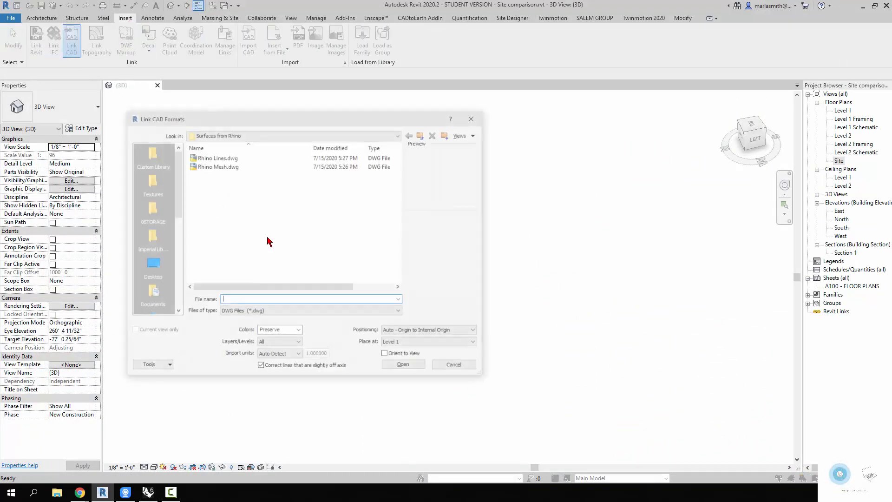
click(217, 165)
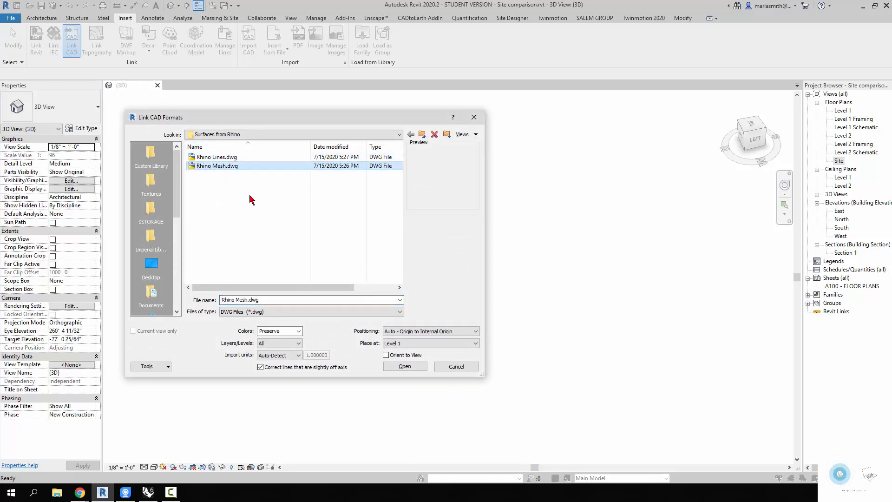
click(404, 367)
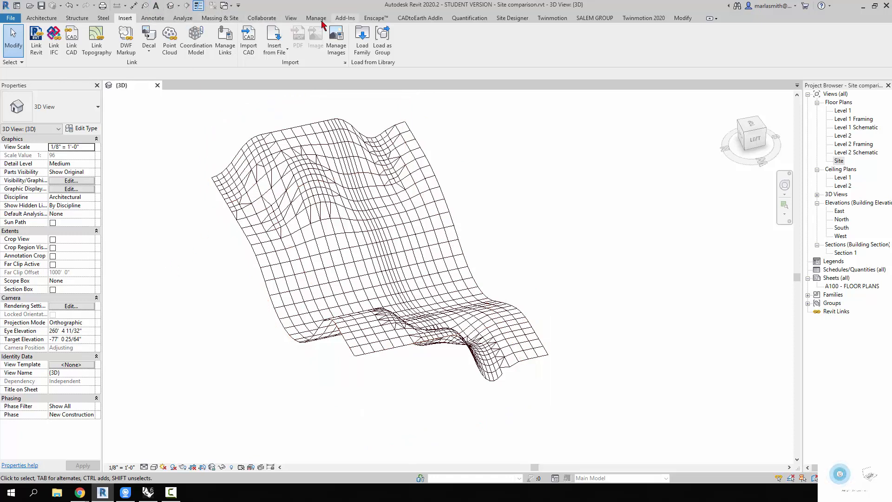
click(220, 17)
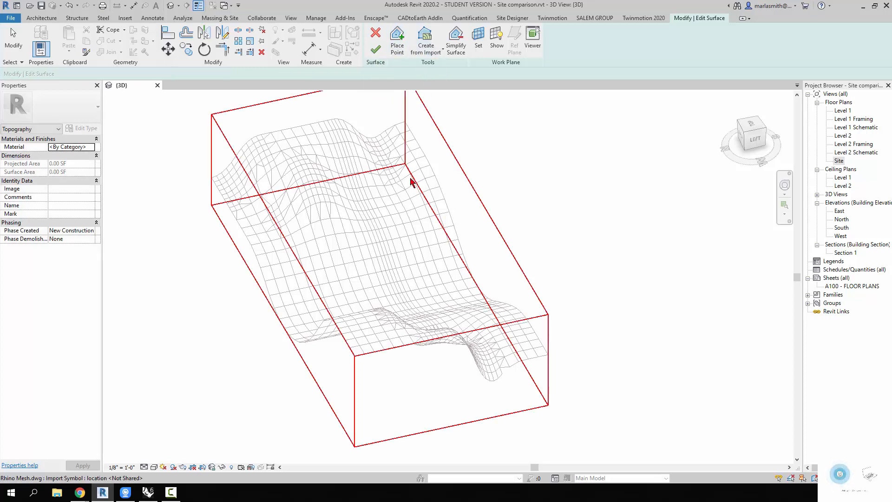
Build the toposurface from the linked mesh's Default-layer points, then bring up Manage Links
click(425, 40)
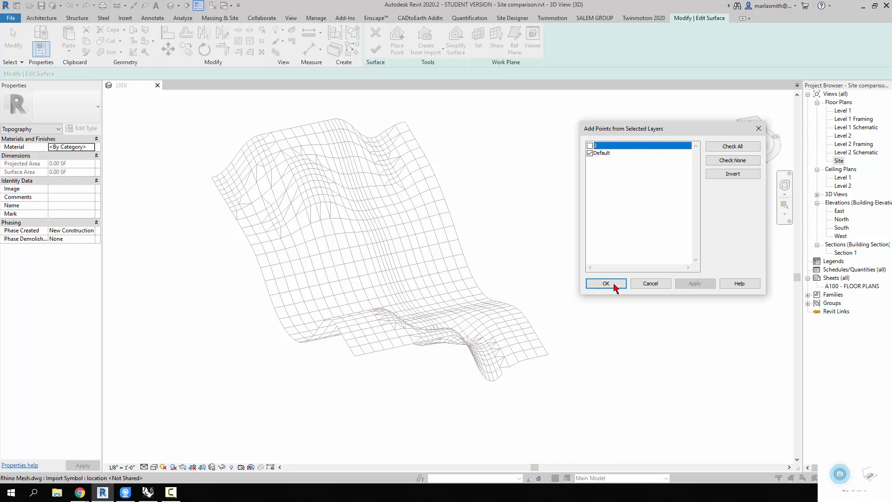
click(605, 284)
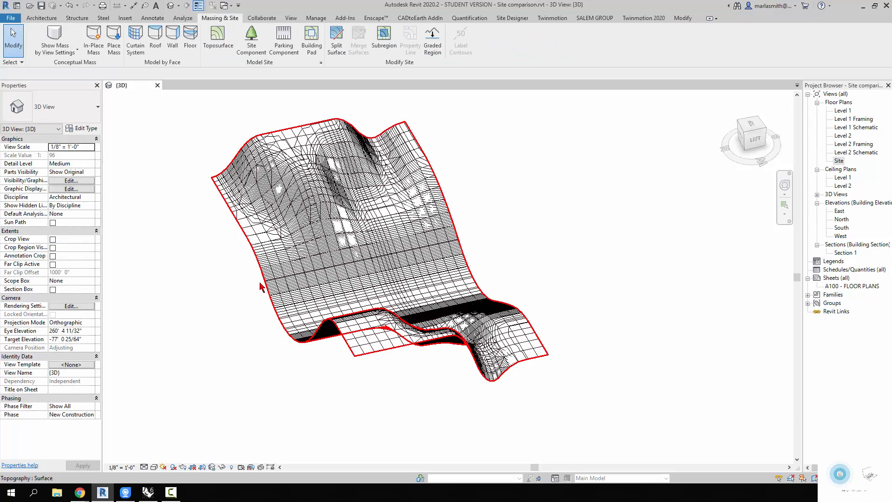
click(217, 345)
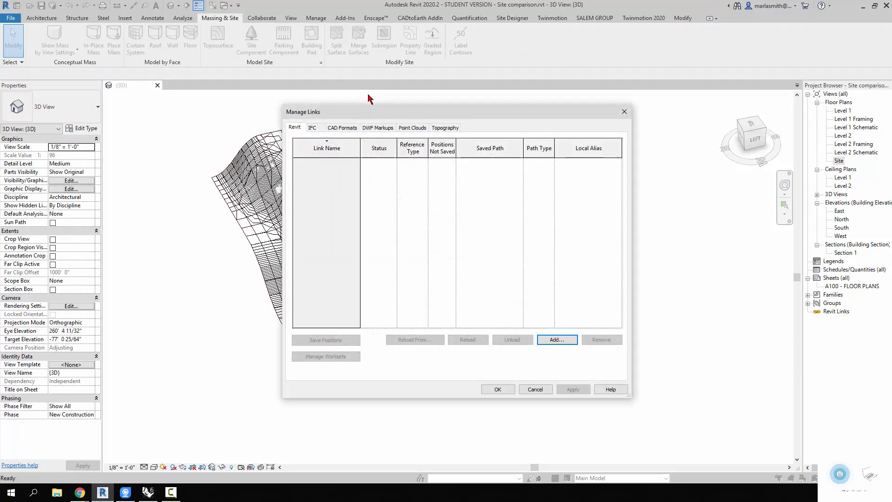
Unload Rhino Mesh.dwg under CAD Formats and move the mesh-based toposurface aside
click(342, 127)
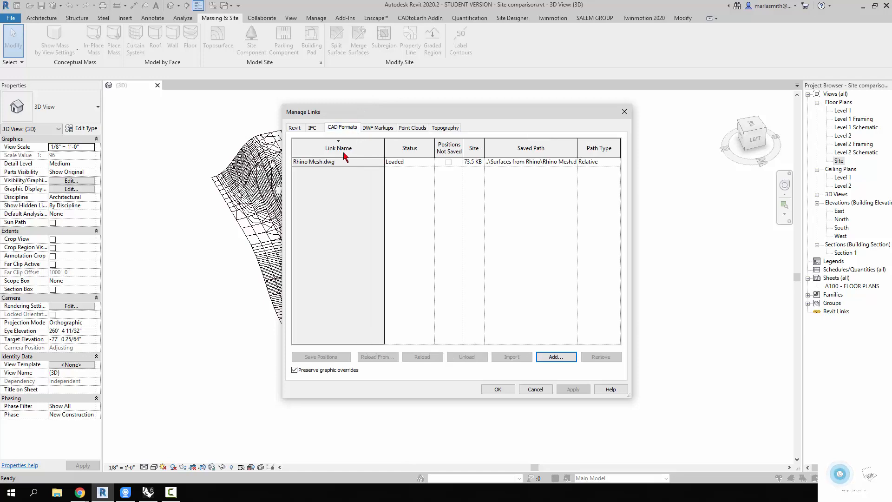
click(338, 162)
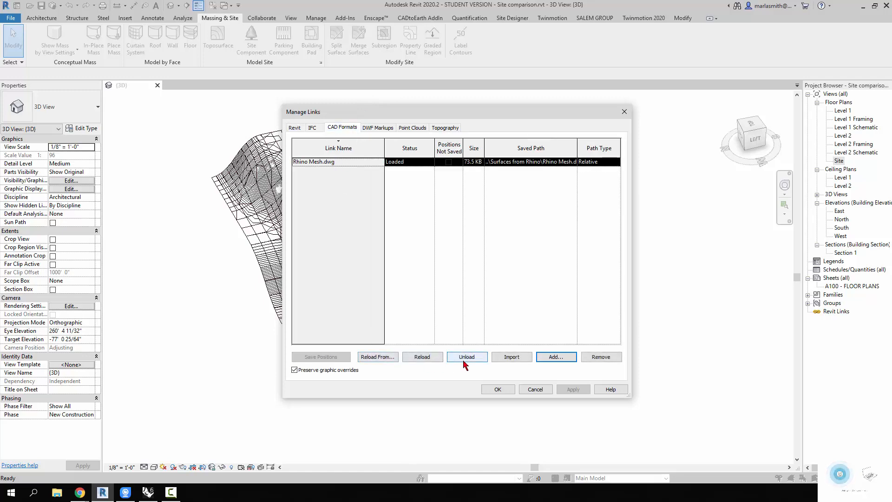
click(497, 389)
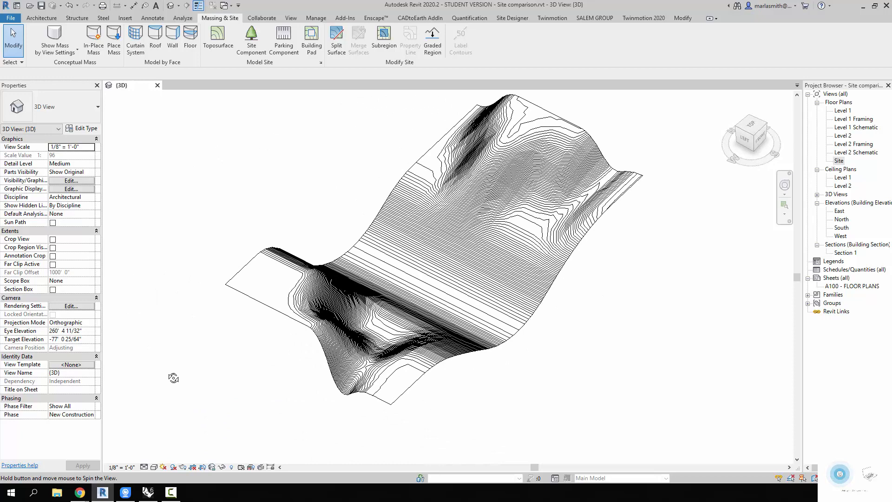
click(455, 227)
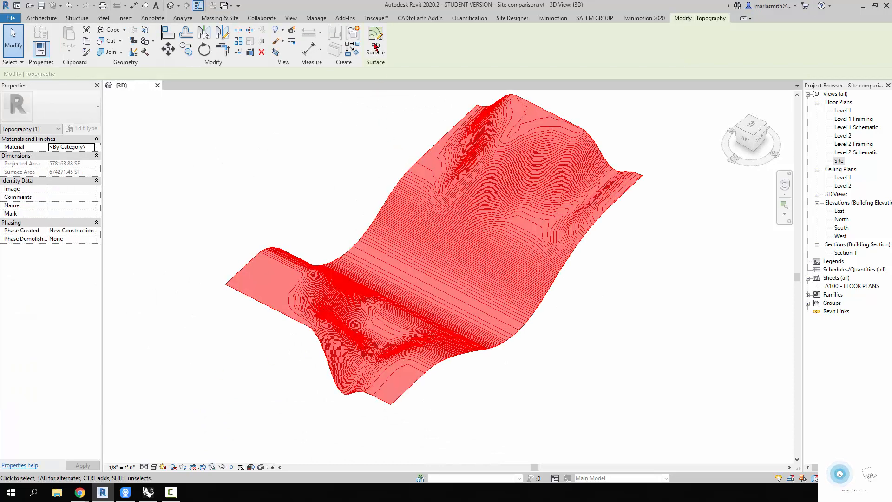
click(374, 43)
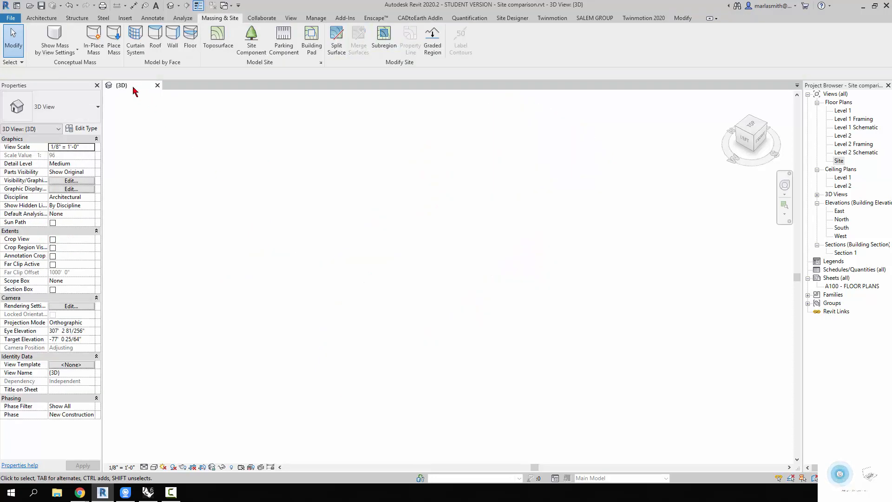
Link Rhino Lines.dwg into the model as contour lines beside the mesh toposurface
click(124, 18)
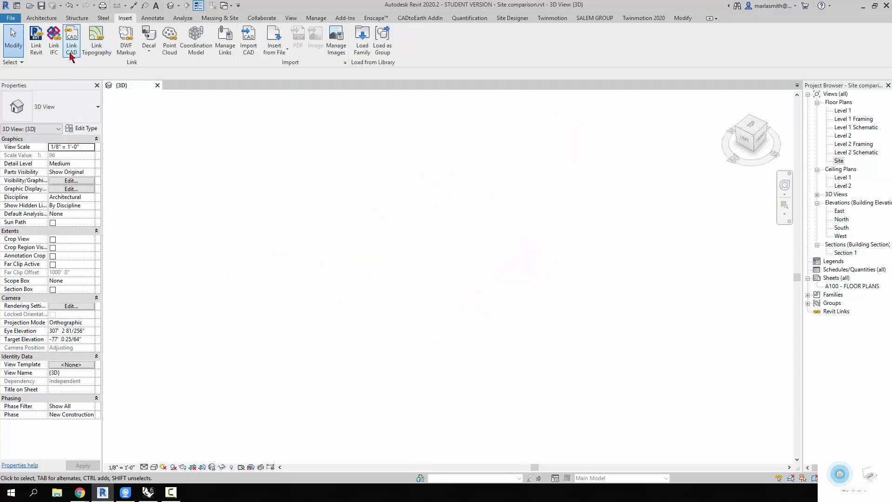
click(71, 40)
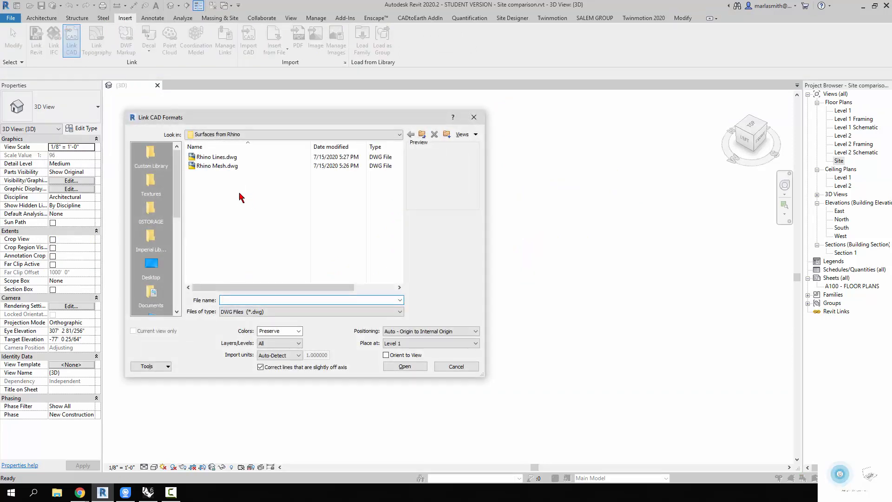
click(217, 157)
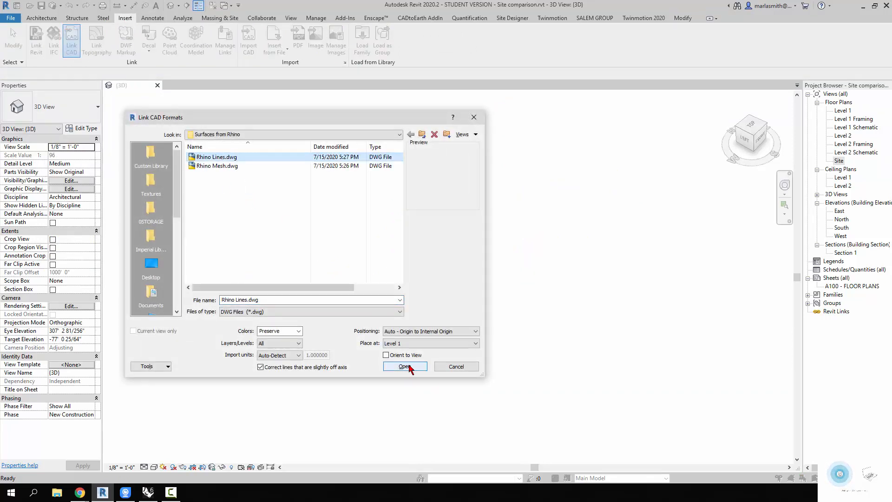
click(405, 366)
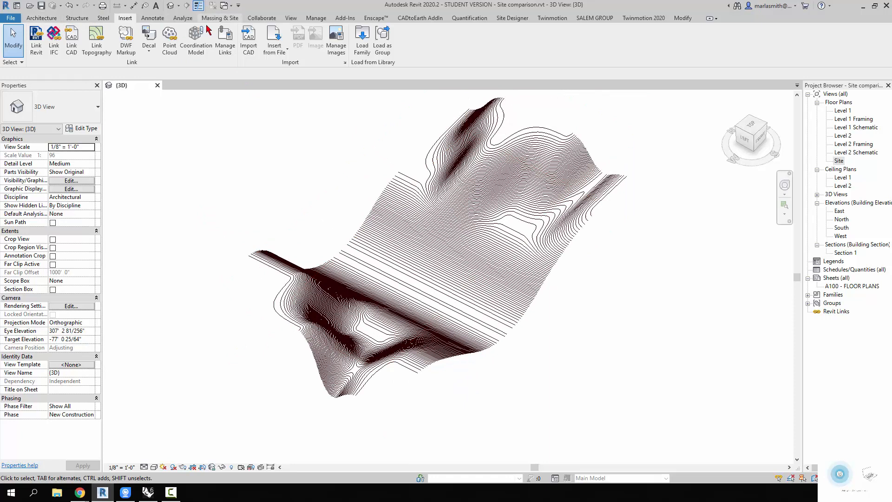
click(219, 18)
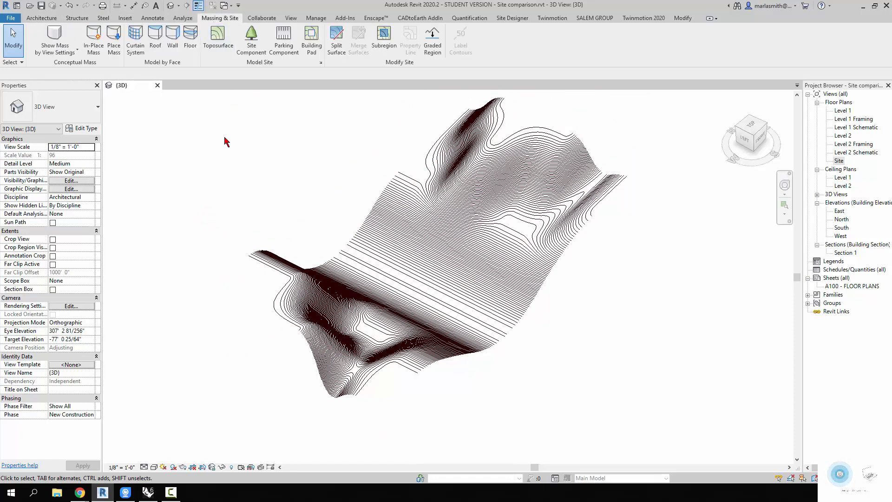
mouse_move(173, 324)
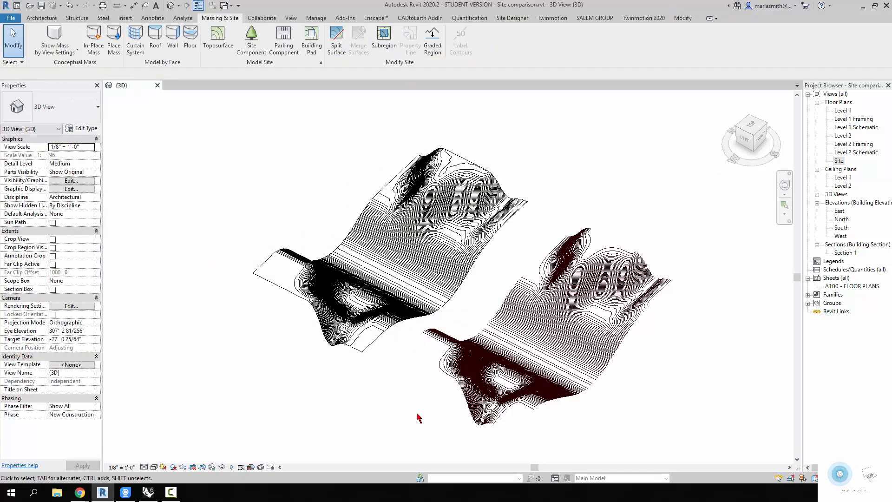
Set the 3D view's visual style to Shaded
click(165, 467)
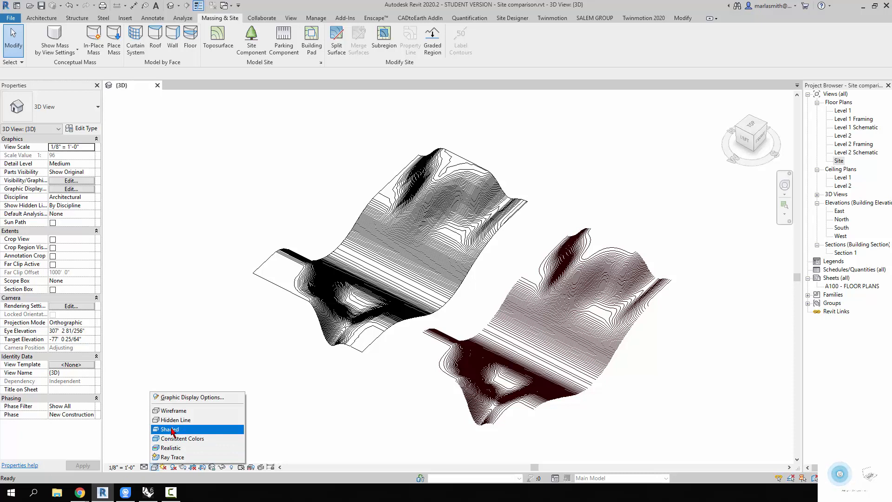
click(169, 429)
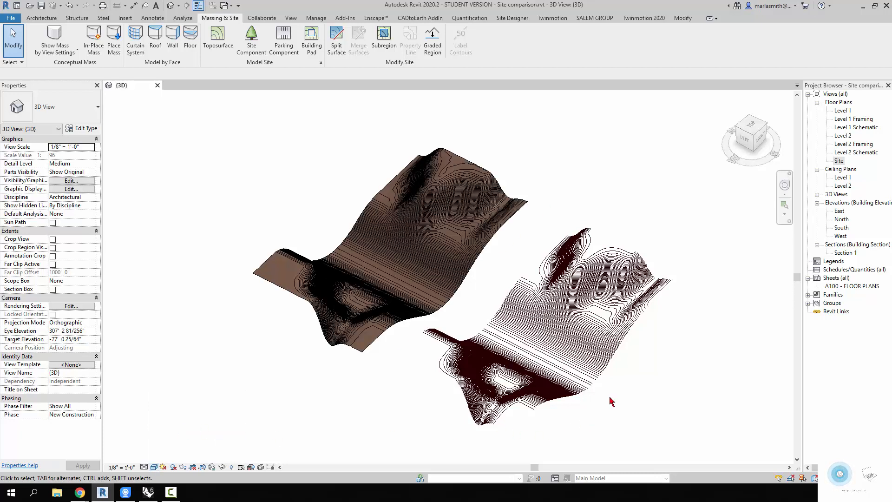
mouse_move(218, 41)
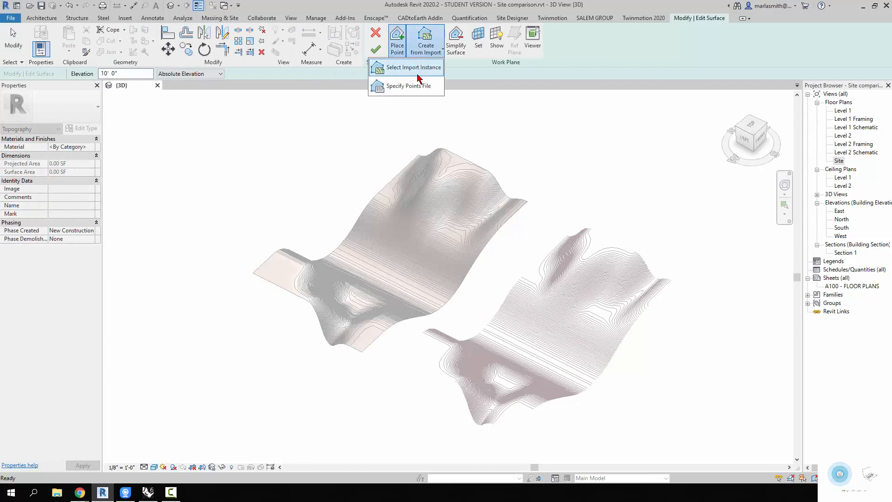
Generate a second toposurface from the linked Rhino Lines drawing's layer points and finish it
click(405, 67)
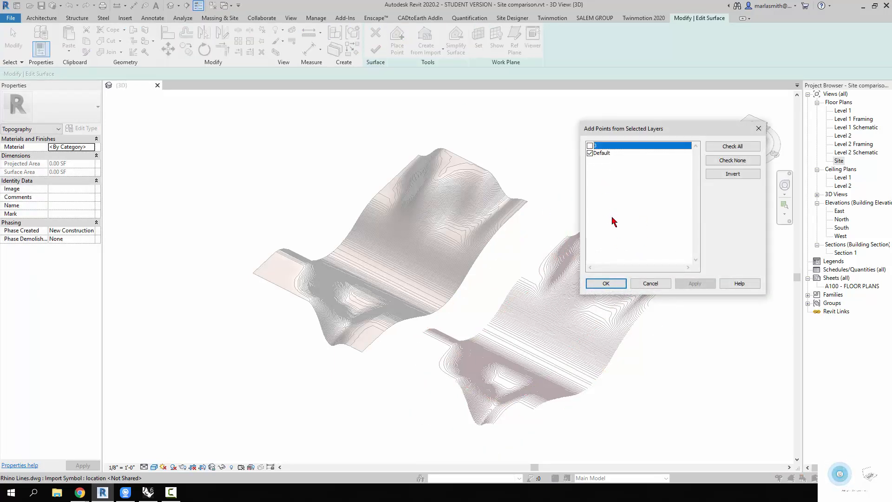
click(605, 283)
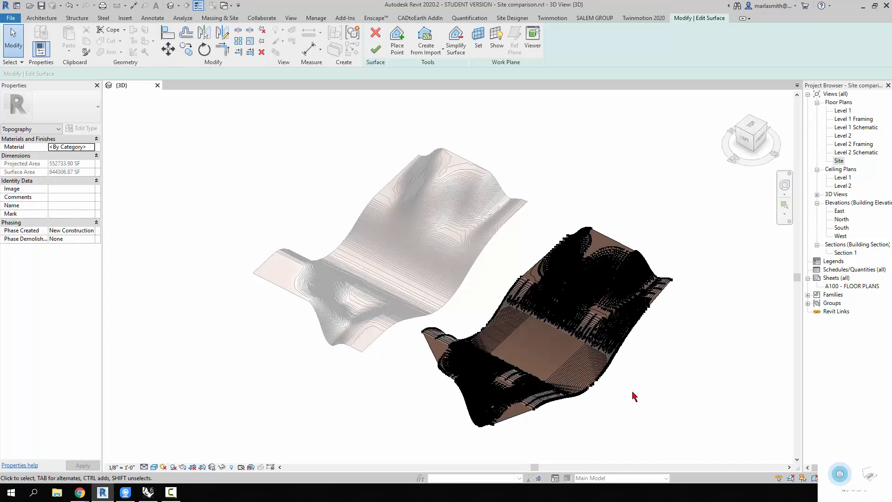
mouse_move(376, 49)
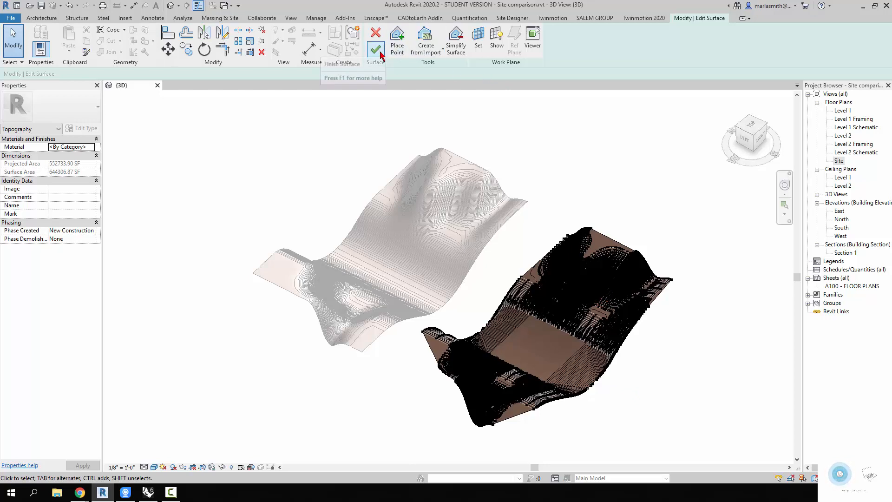
click(376, 40)
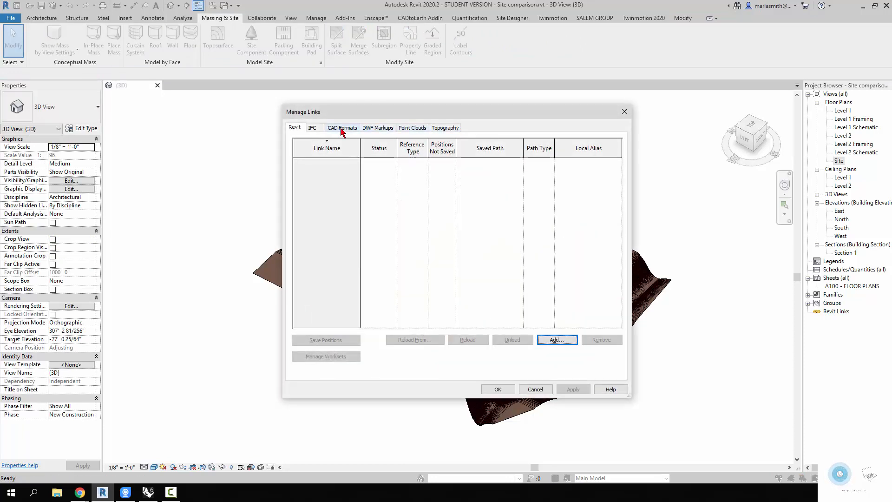
click(342, 127)
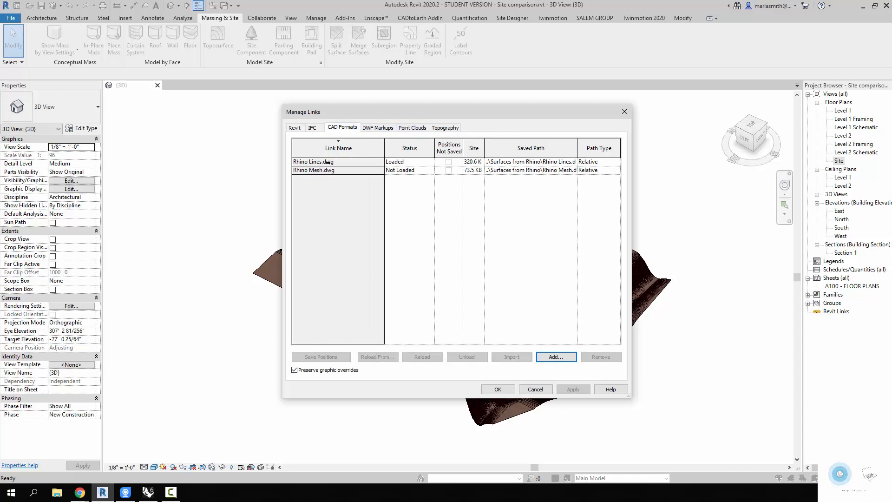
click(337, 162)
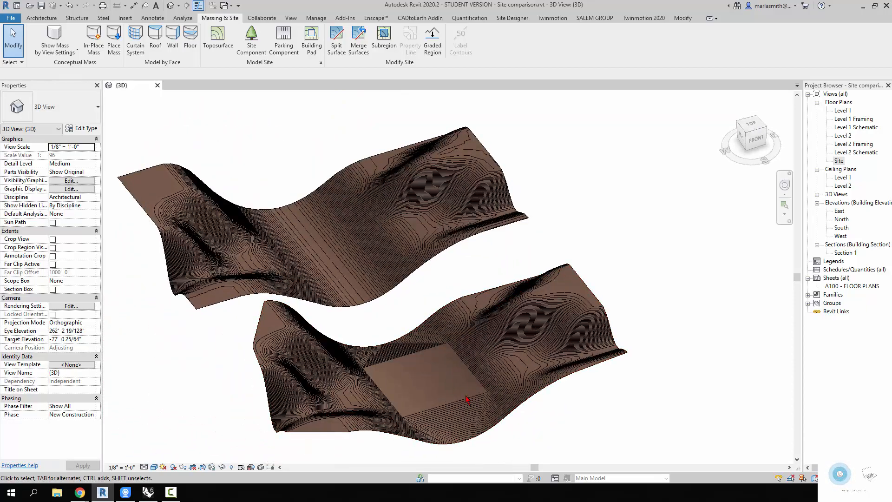
click(413, 381)
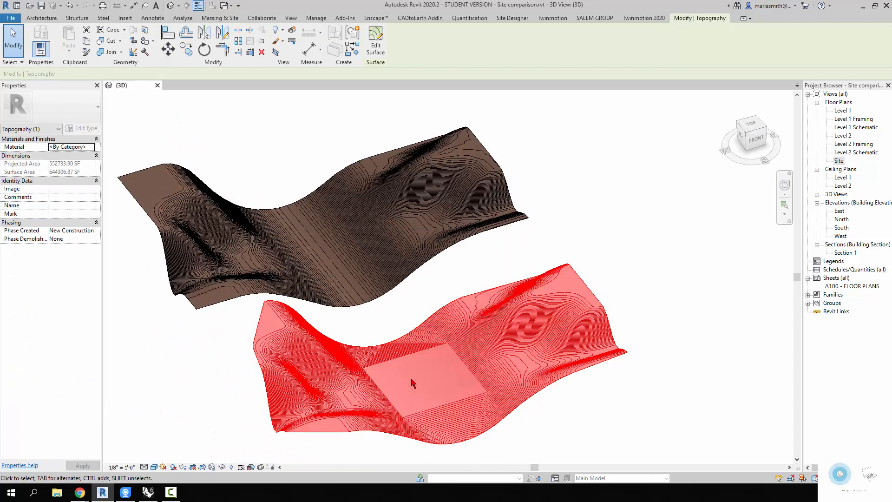
mouse_move(445, 381)
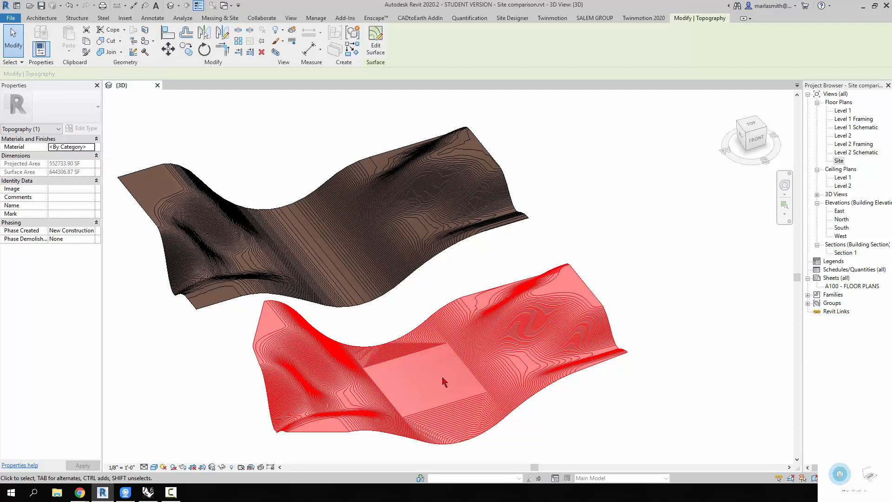
mouse_move(456, 316)
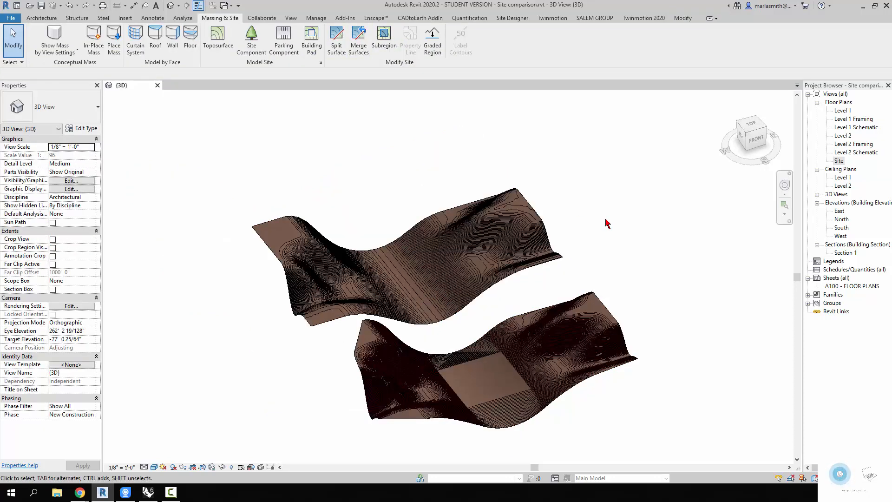
click(398, 245)
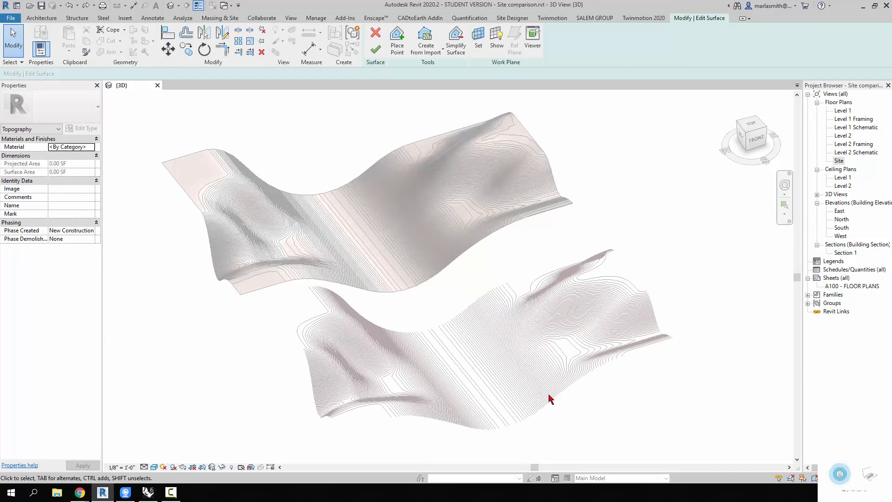
mouse_move(370, 83)
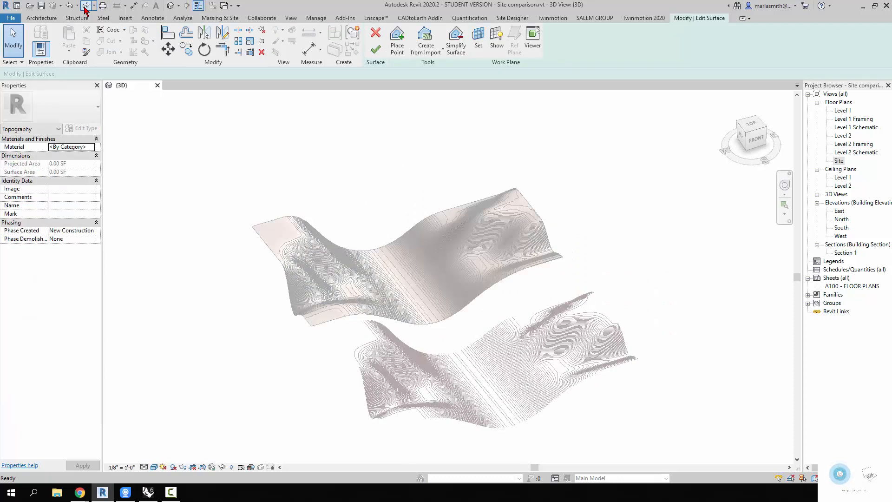
click(483, 369)
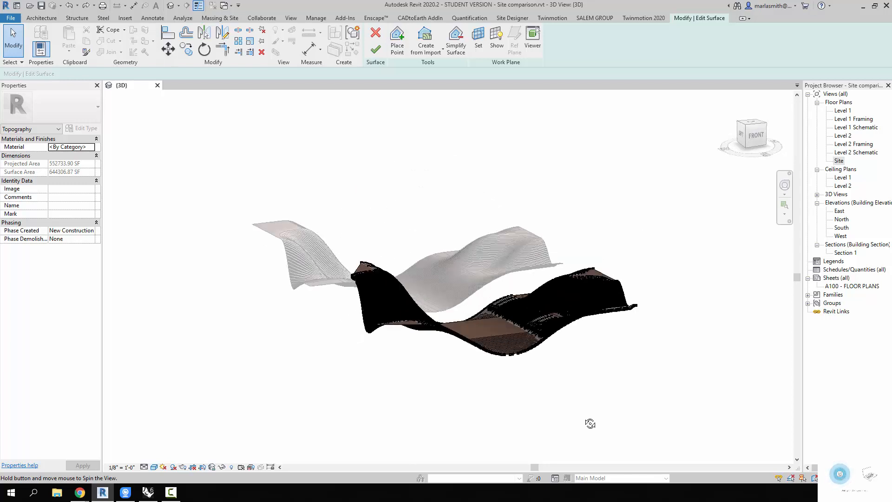
click(376, 36)
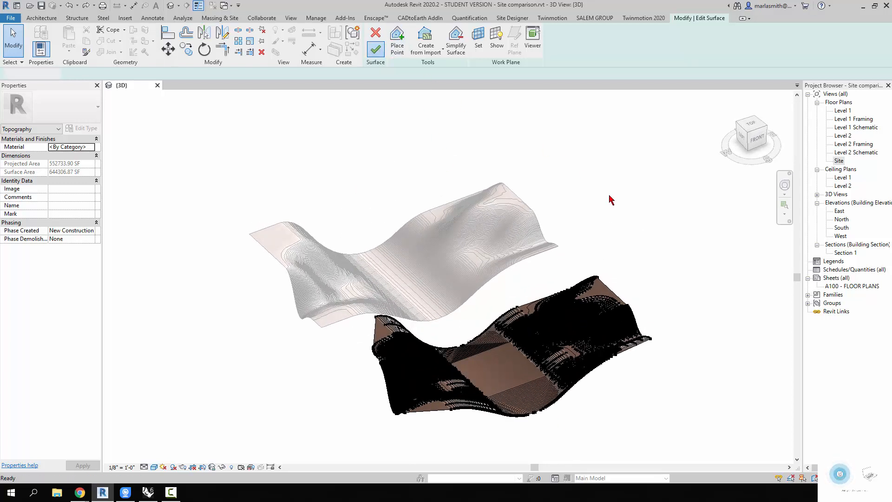
click(387, 239)
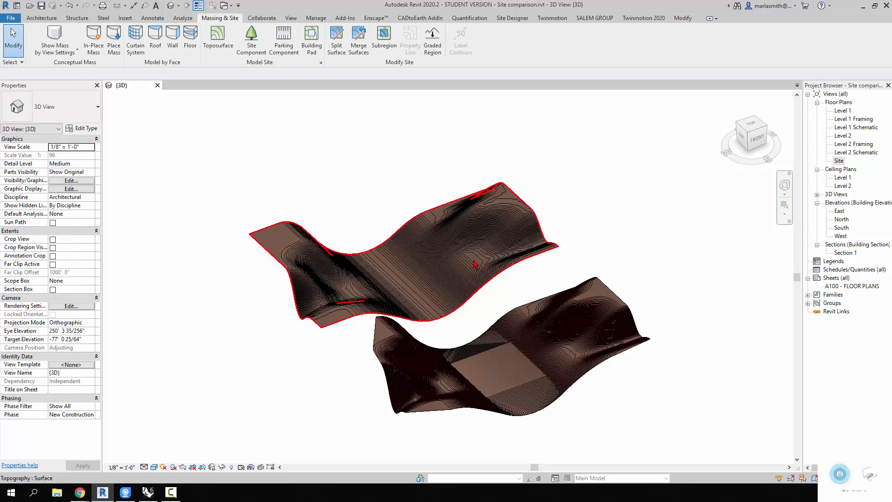
click(563, 429)
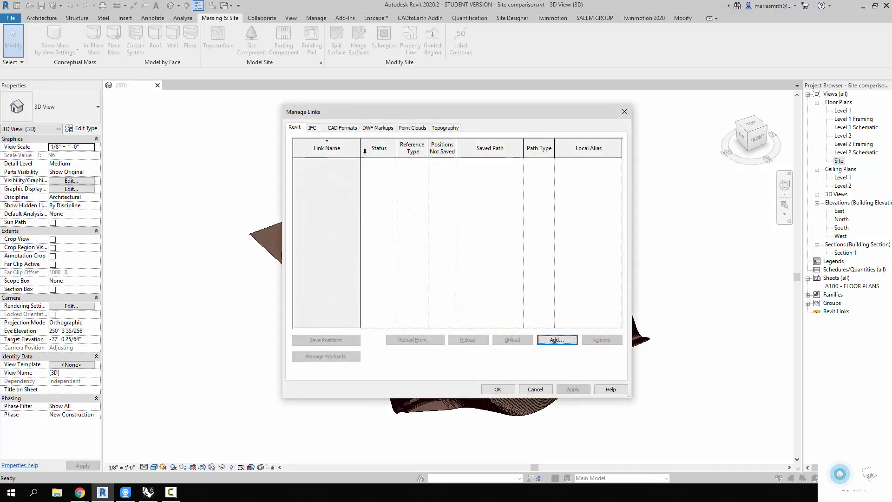
Unload Rhino Lines.dwg under CAD Formats, leaving the two toposurfaces side by side
click(342, 127)
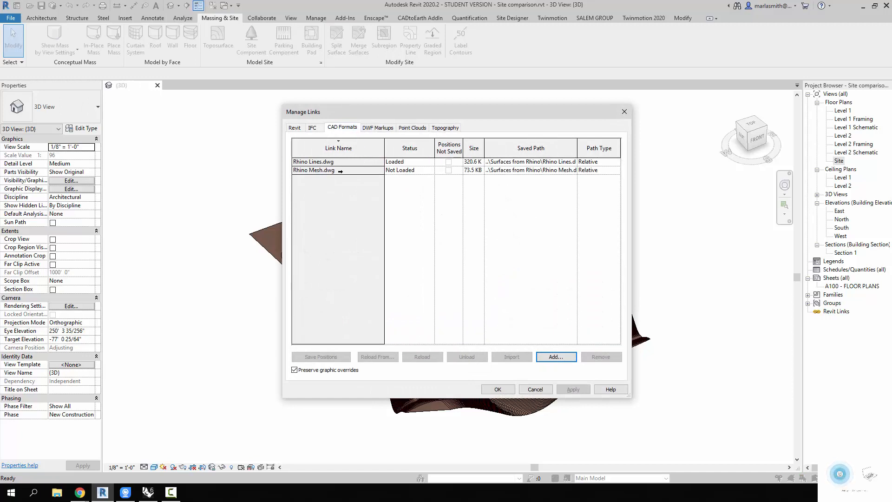
click(314, 161)
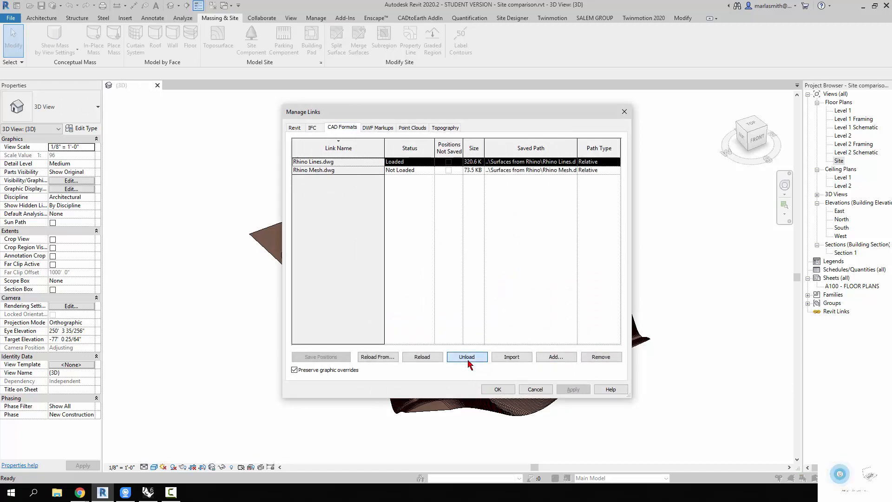
click(497, 390)
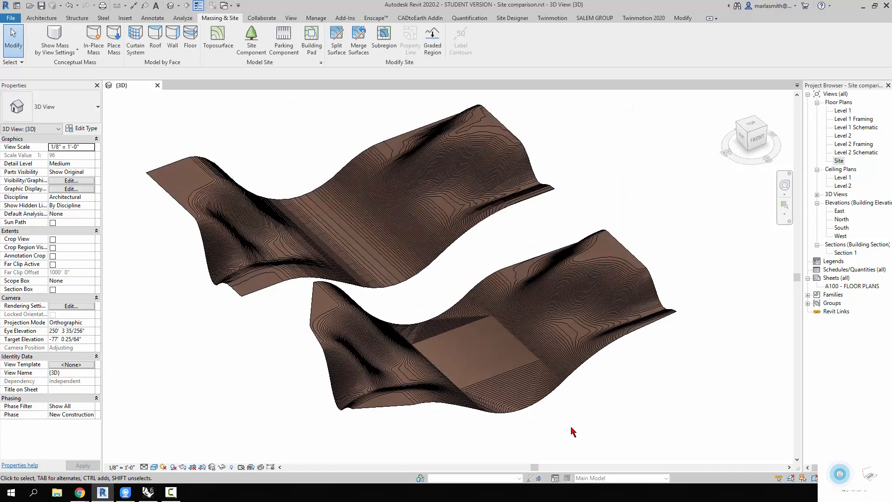